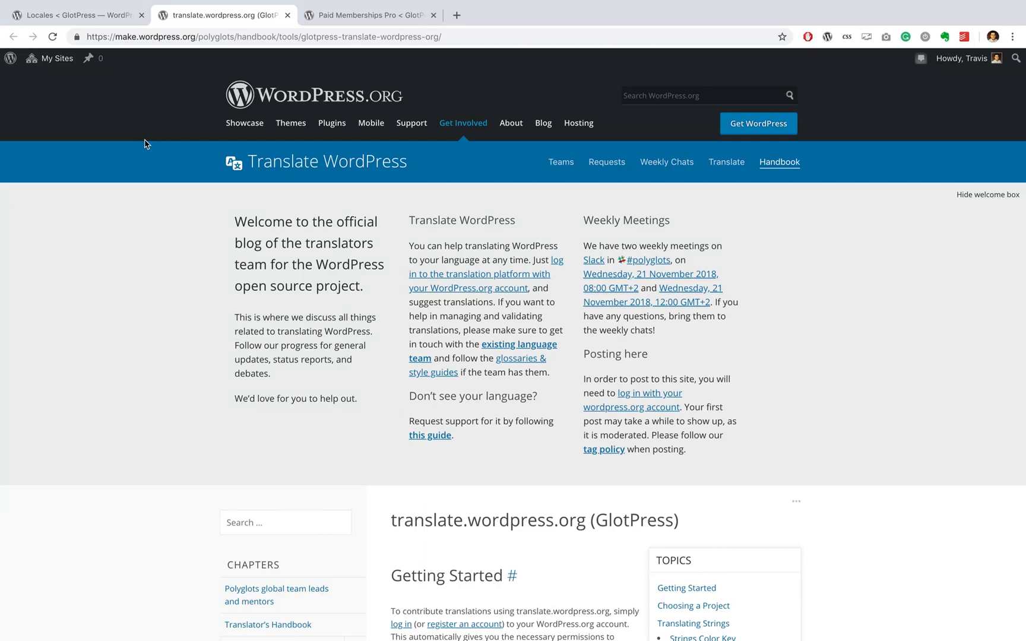
Scroll down through the current page before leaving it
scroll("down", 3)
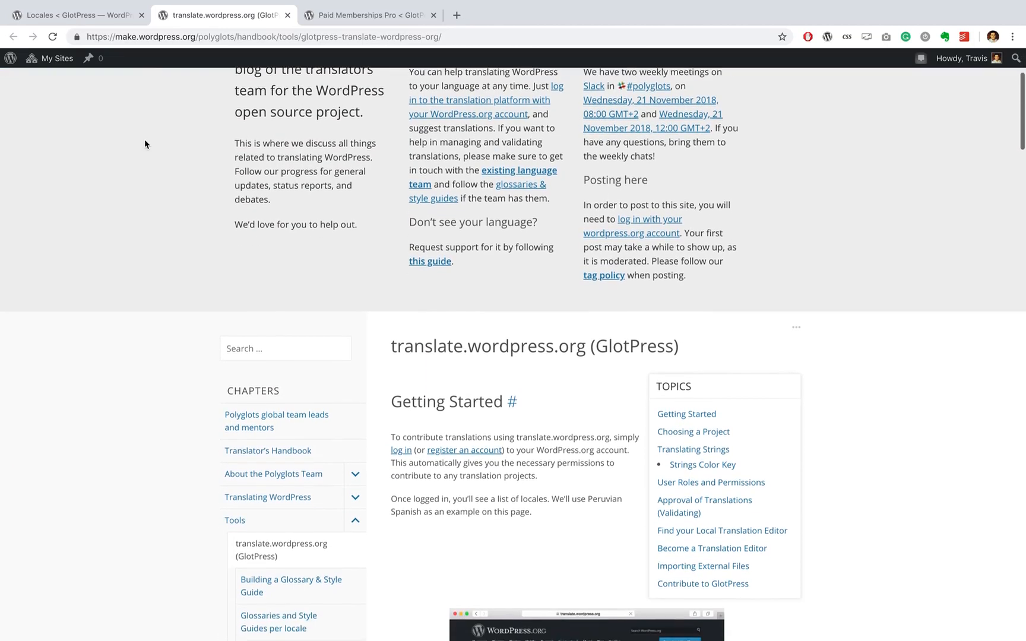
scroll("down", 3)
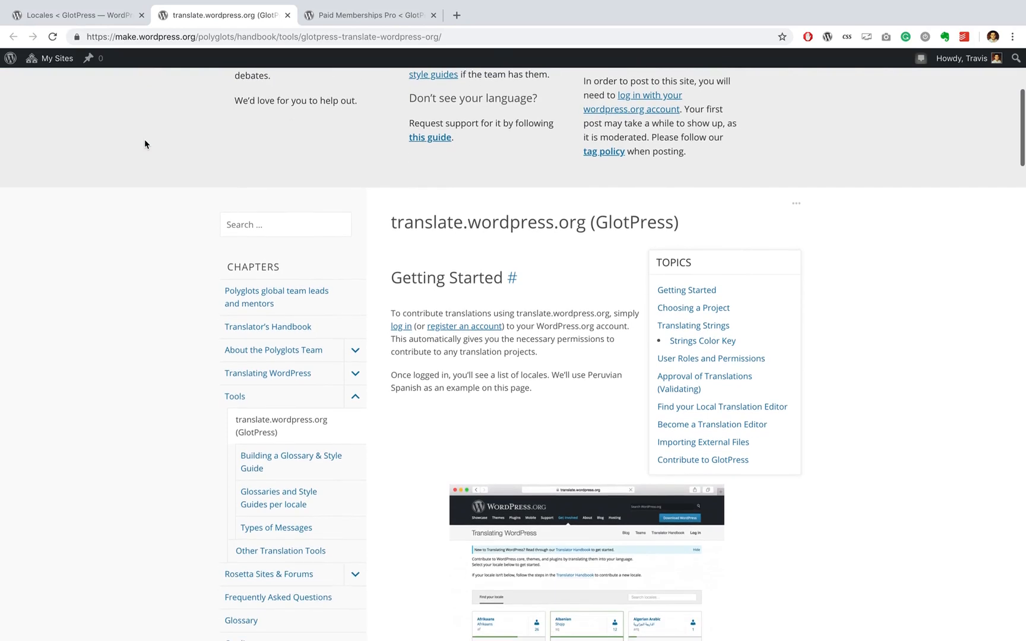
scroll("down", 3)
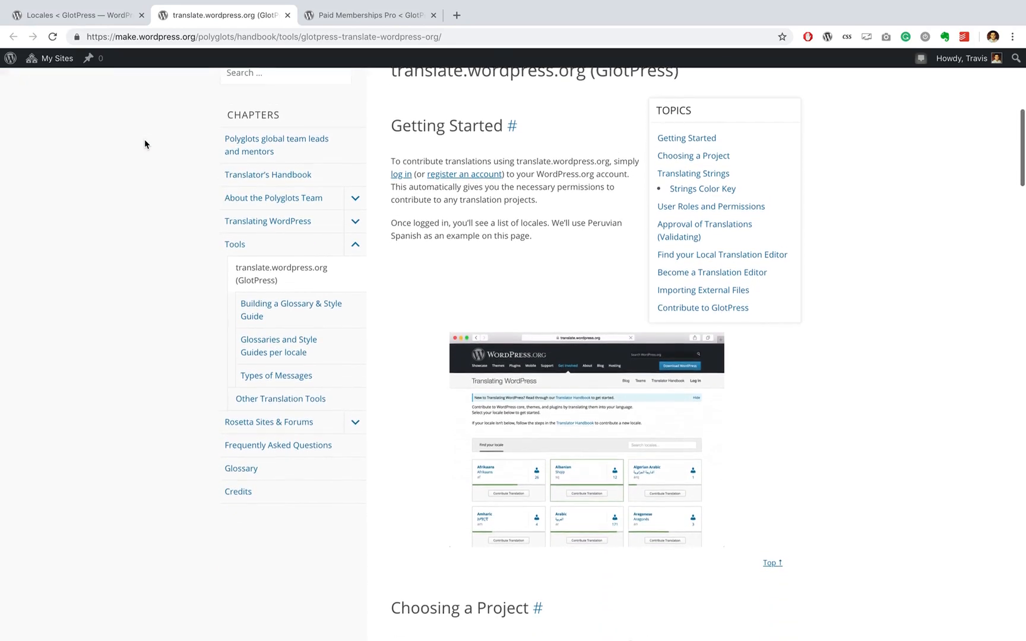
scroll("down", 3)
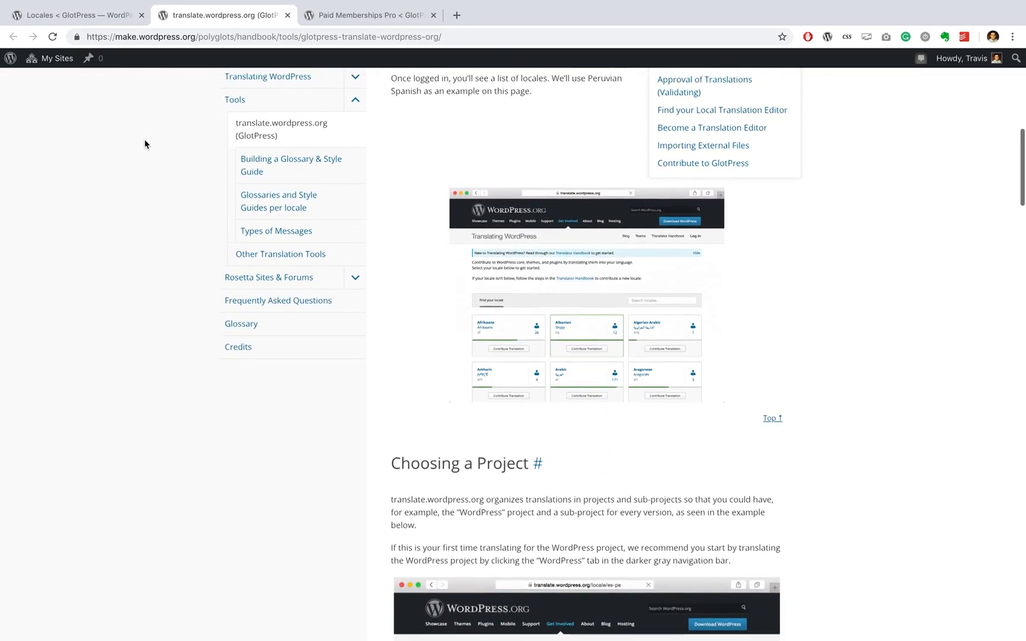
scroll("down", 3)
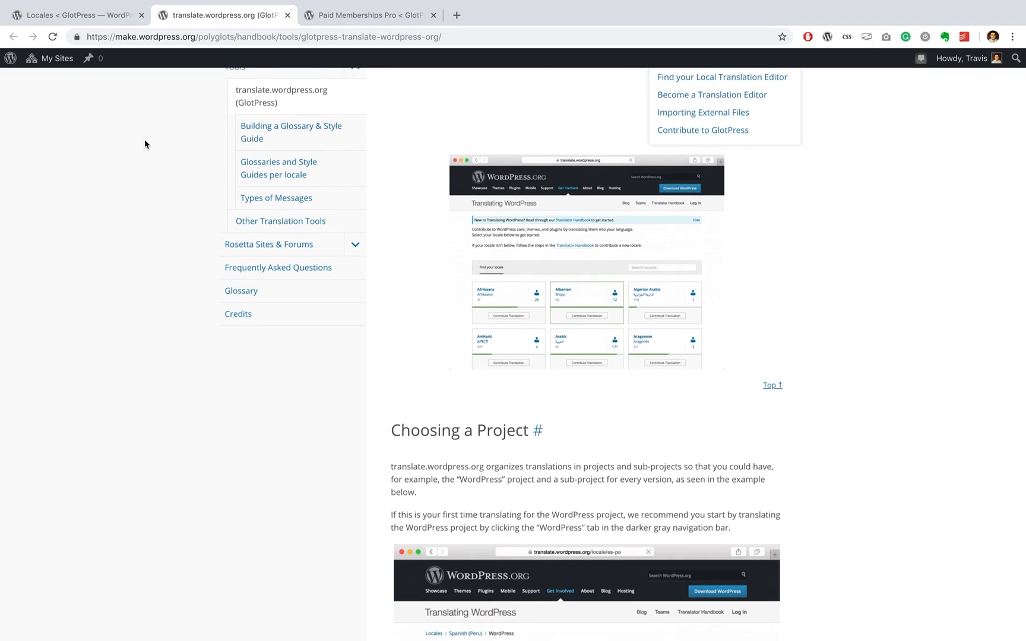
scroll("down", 3)
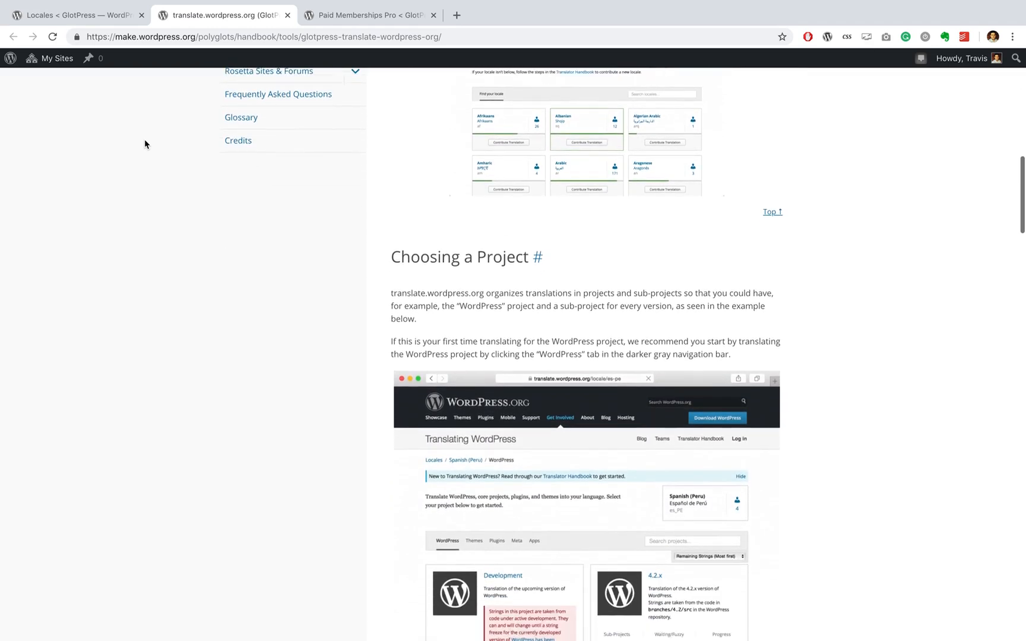
Switch to the Paid Memberships Pro project and review its per-locale completion table
left_click(370, 16)
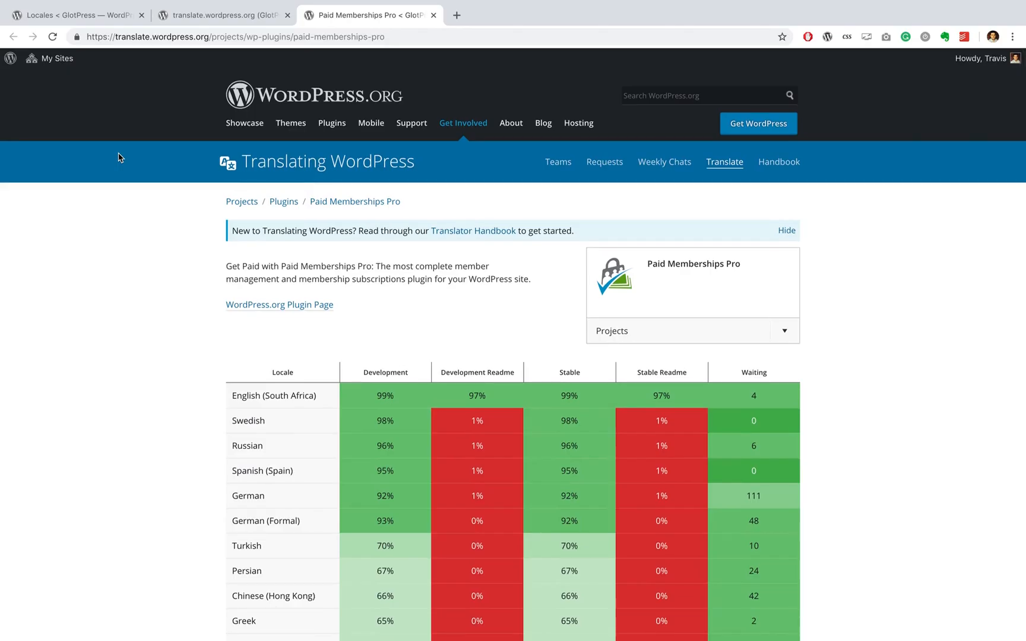
scroll("down", 3)
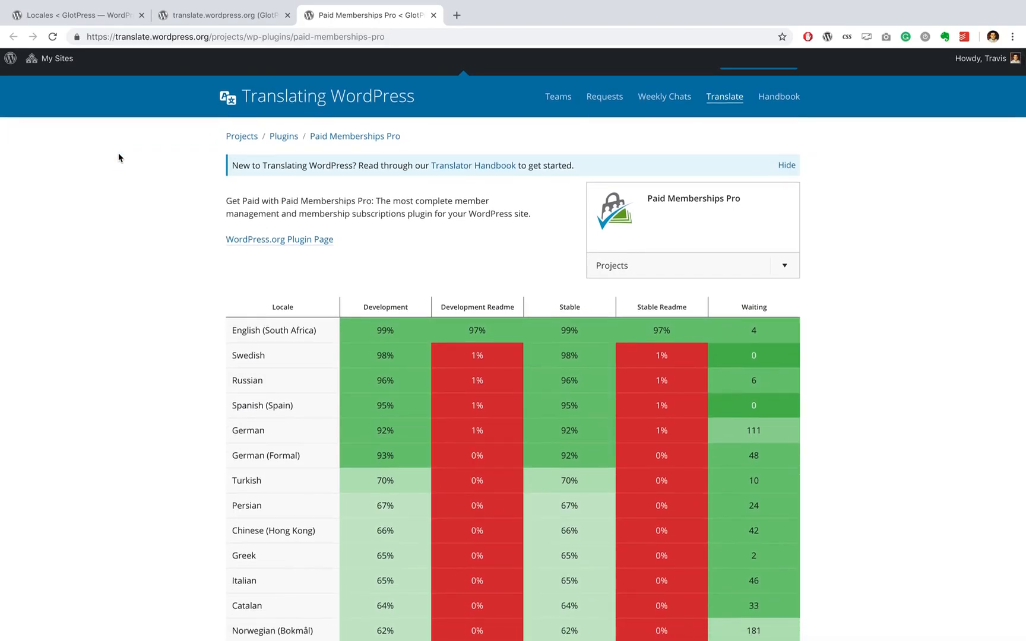
scroll("down", 3)
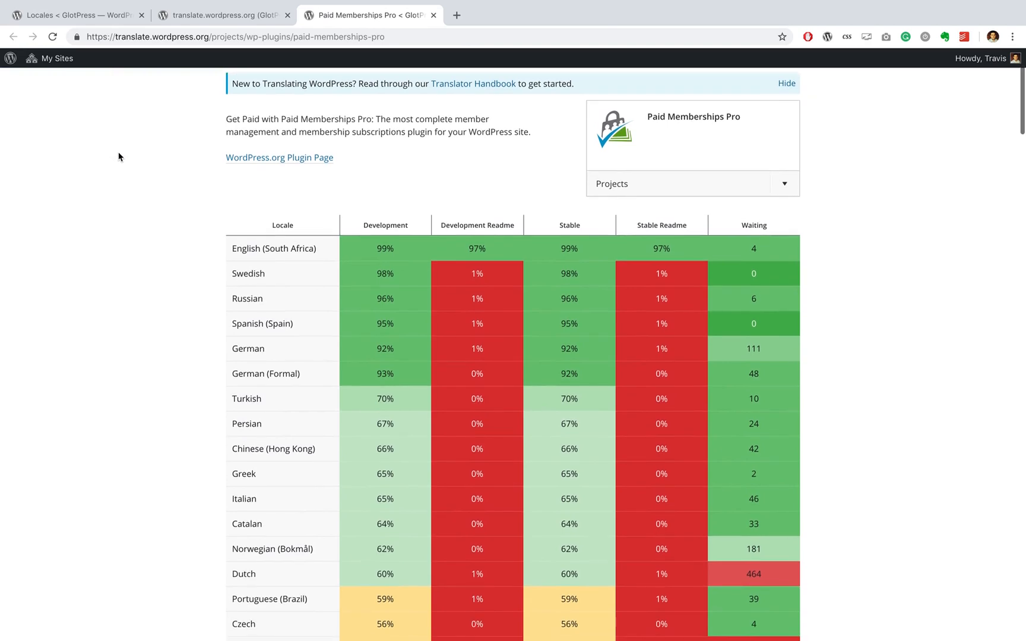
scroll("down", 3)
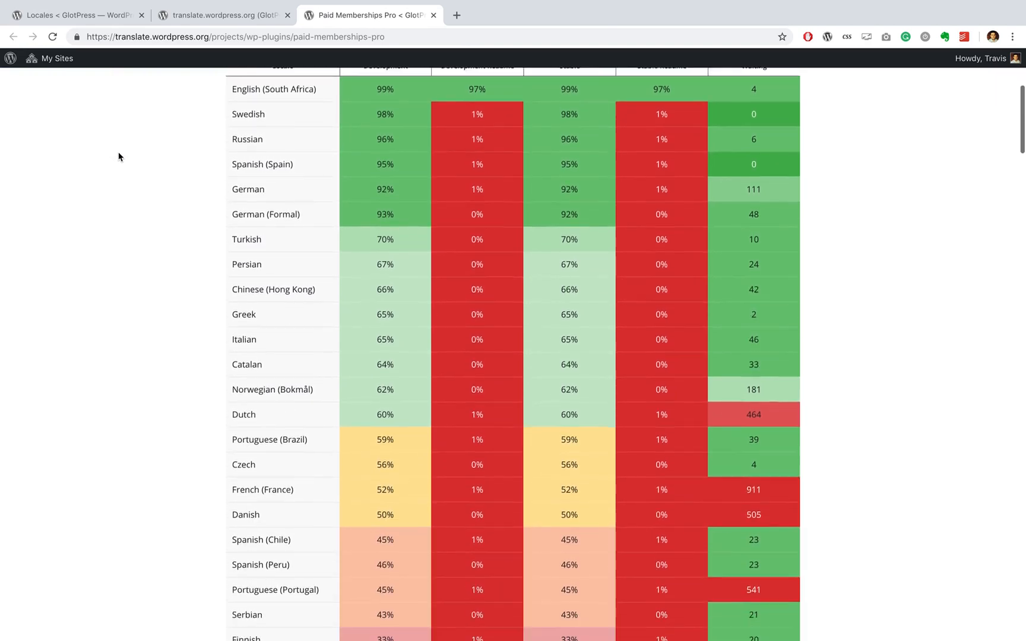
scroll("down", 3)
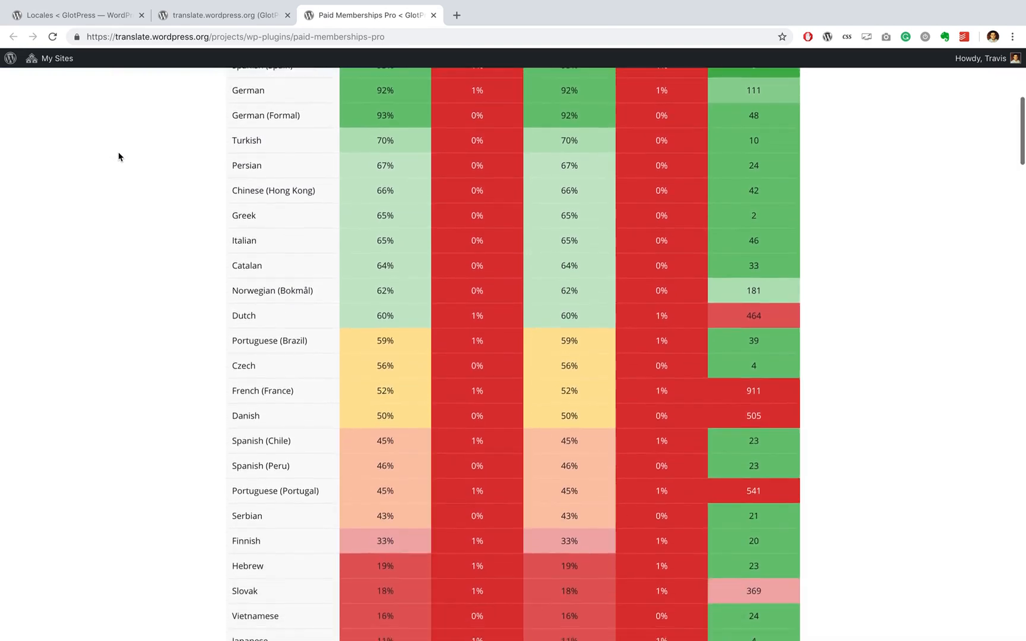
scroll("down", 3)
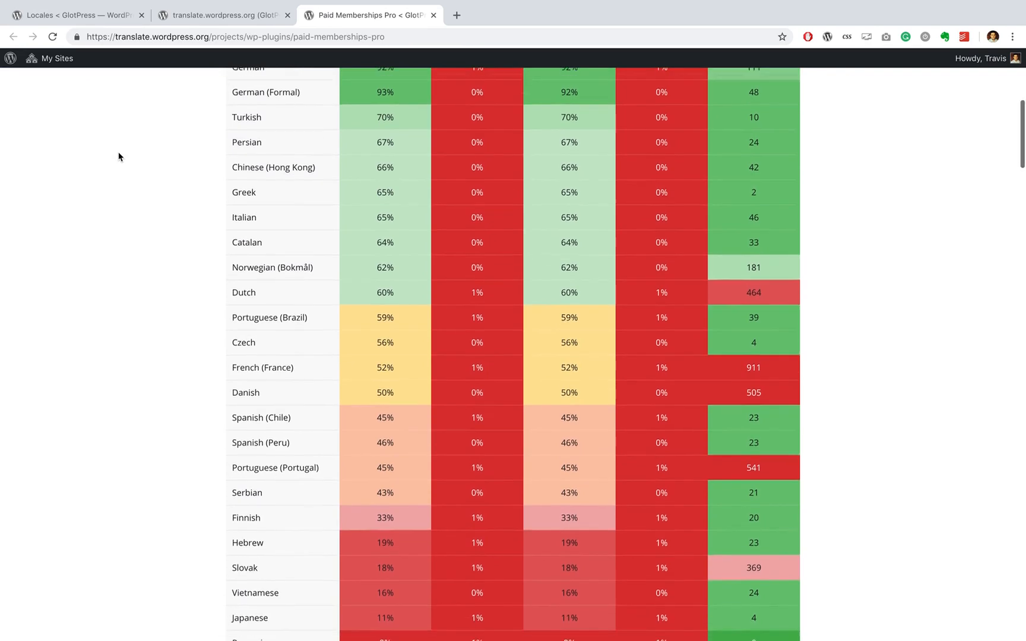
scroll("down", 3)
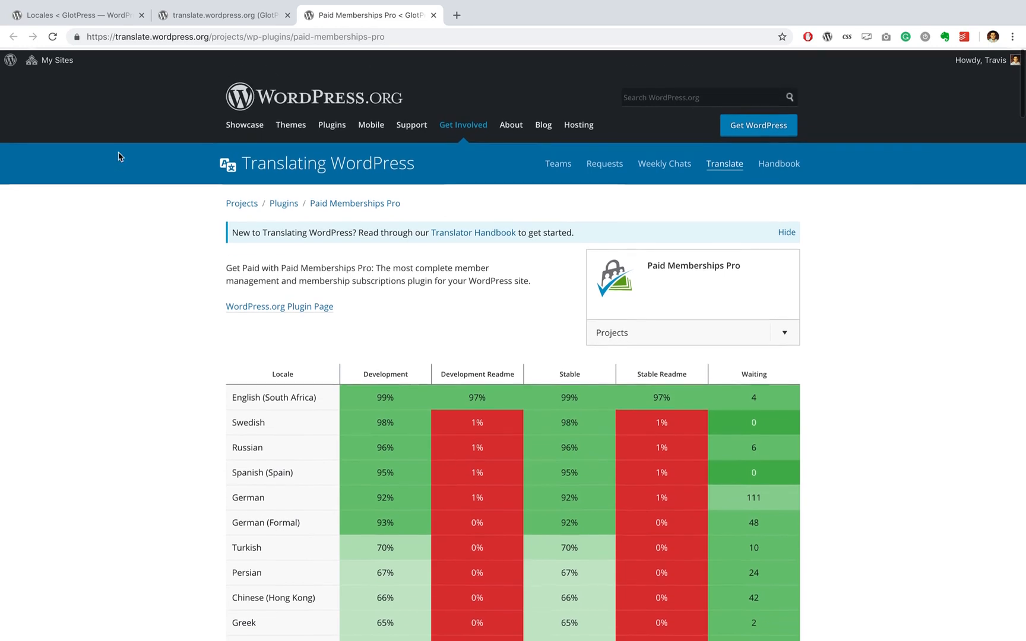
scroll("down", 3)
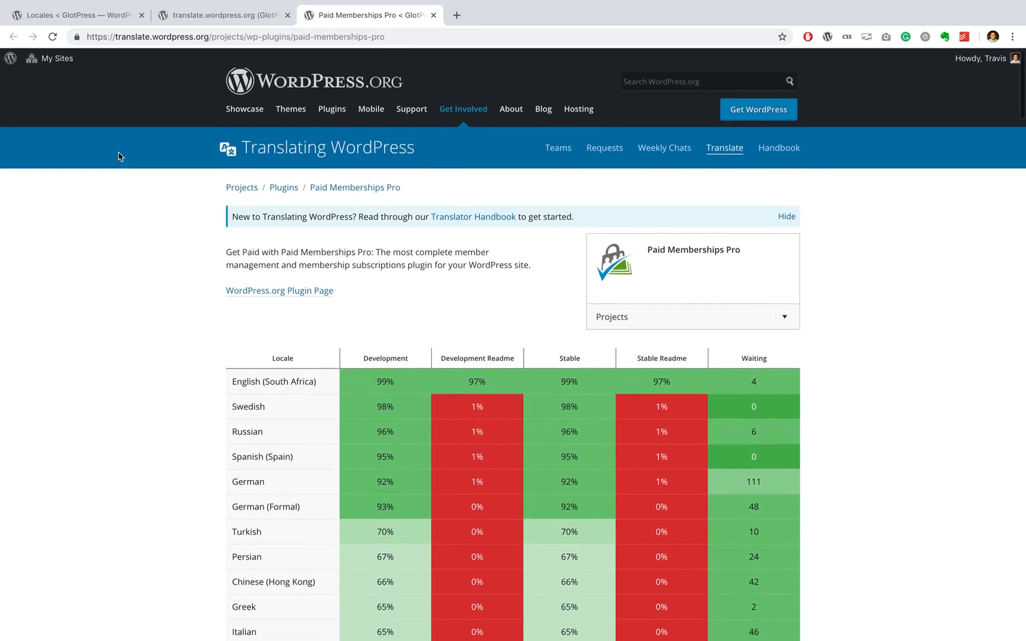
scroll("down", 3)
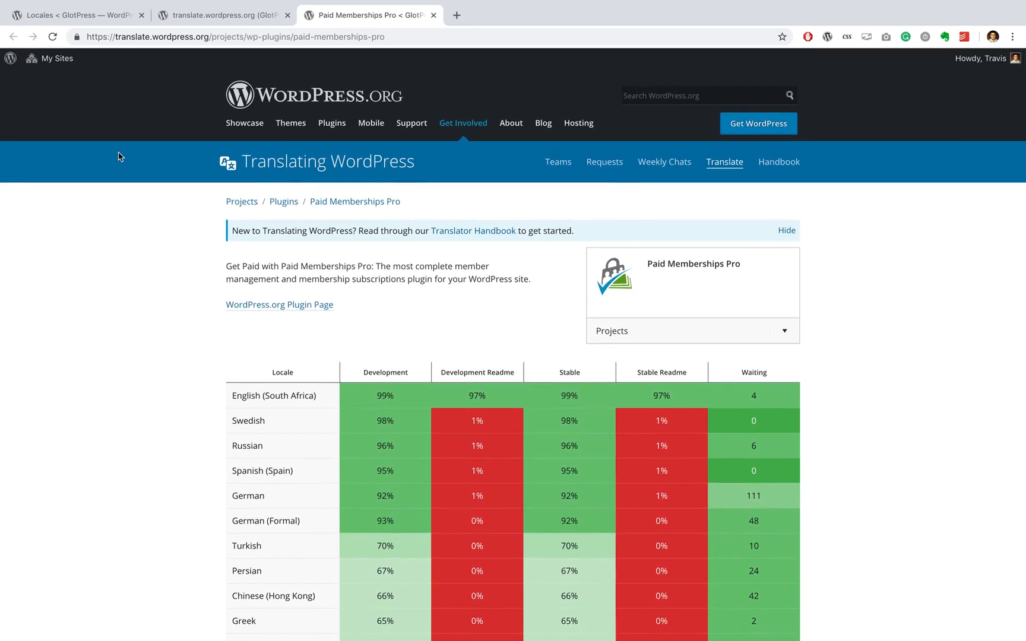
mouse_move(465, 285)
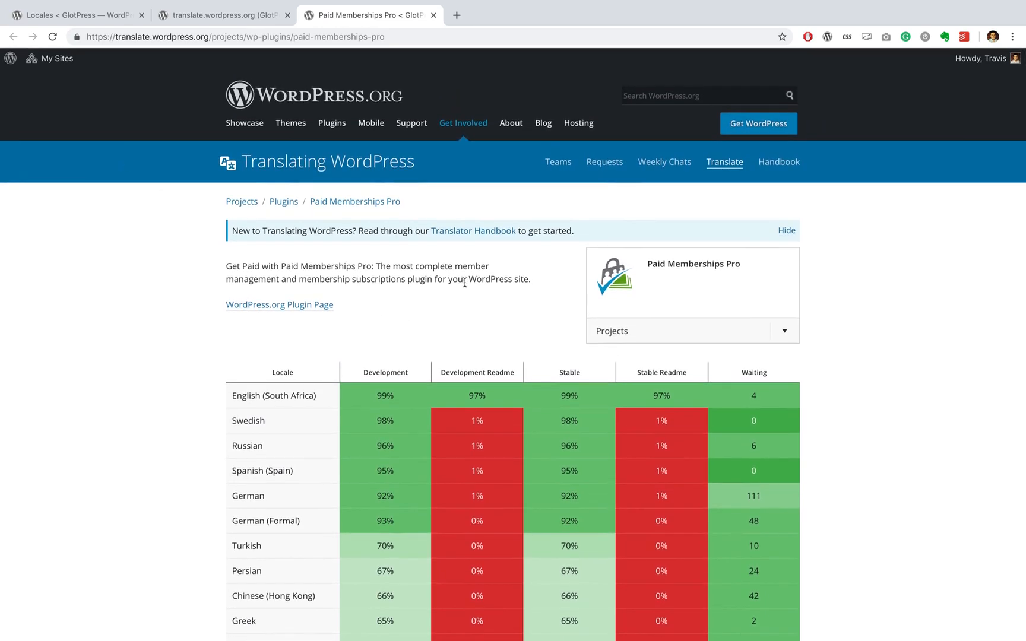
mouse_move(318, 232)
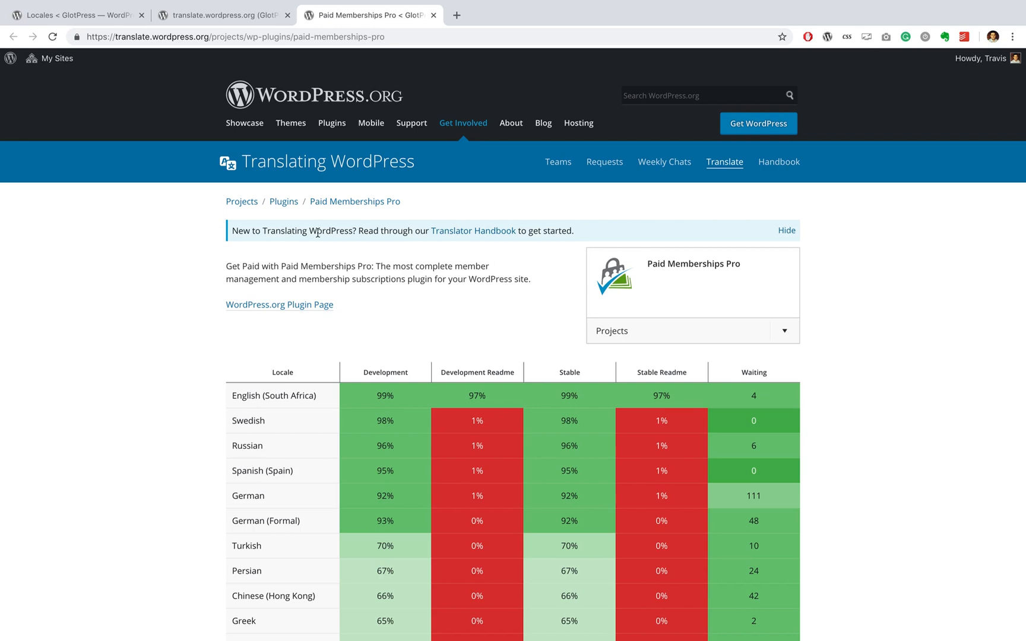
Switch to the Locales overview and browse the locale cards
left_click(78, 12)
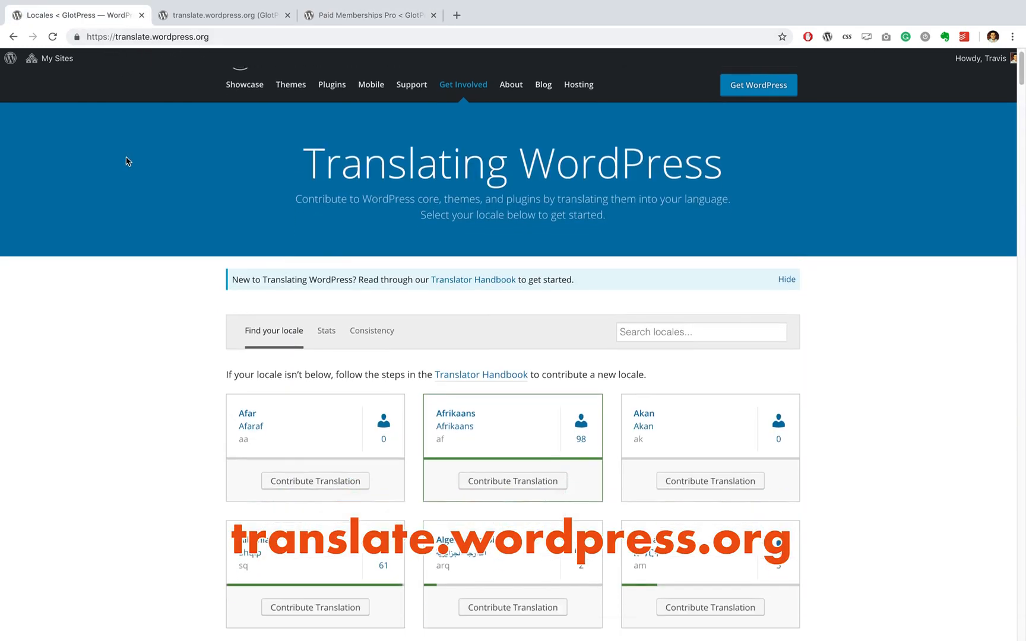
scroll("down", 3)
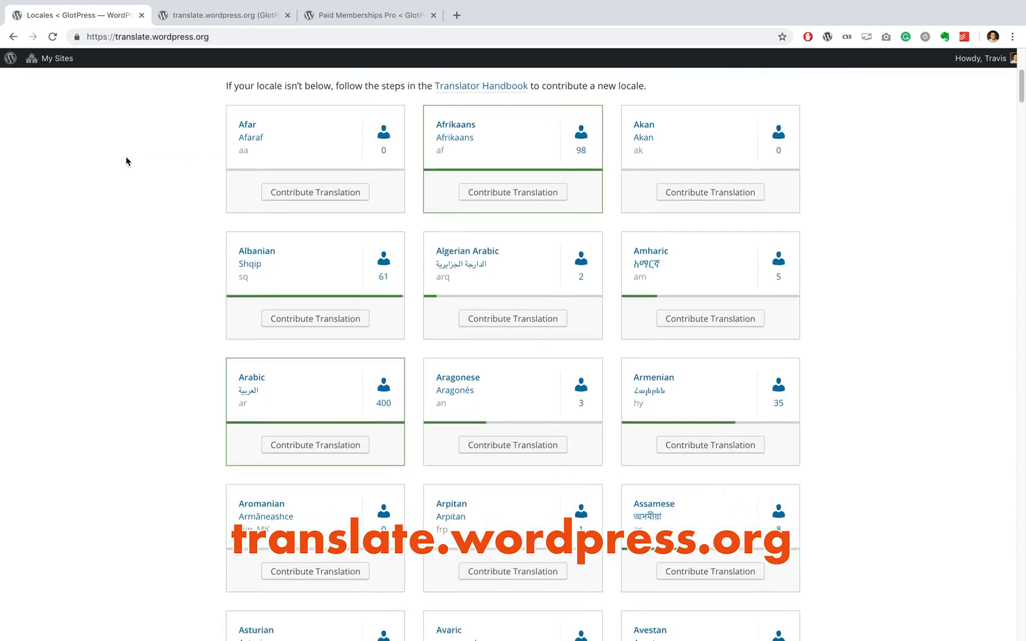
scroll("down", 3)
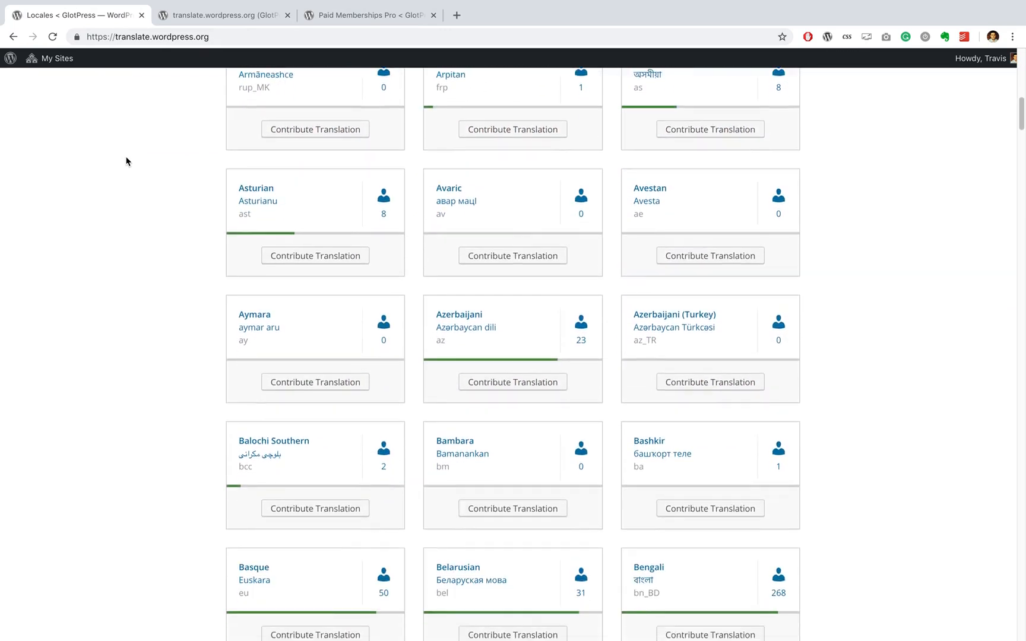
scroll("down", 3)
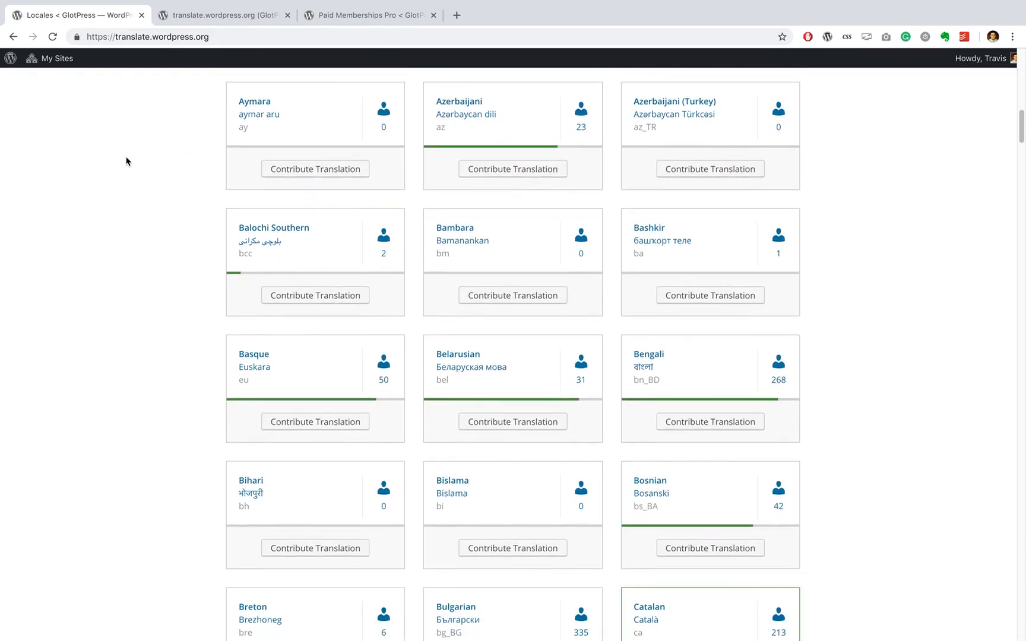
scroll("down", 3)
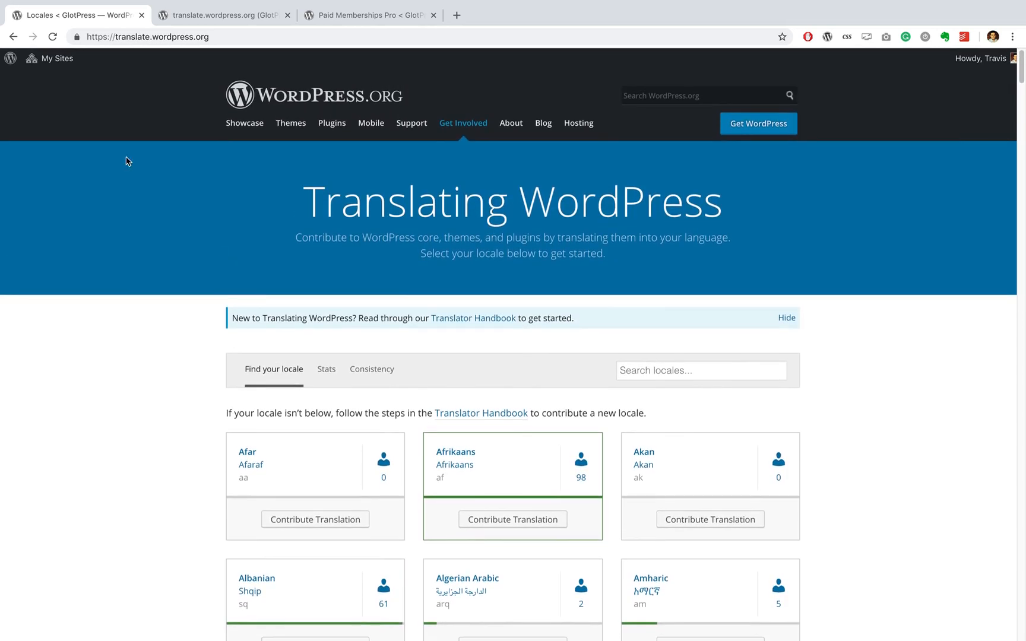
mouse_move(465, 354)
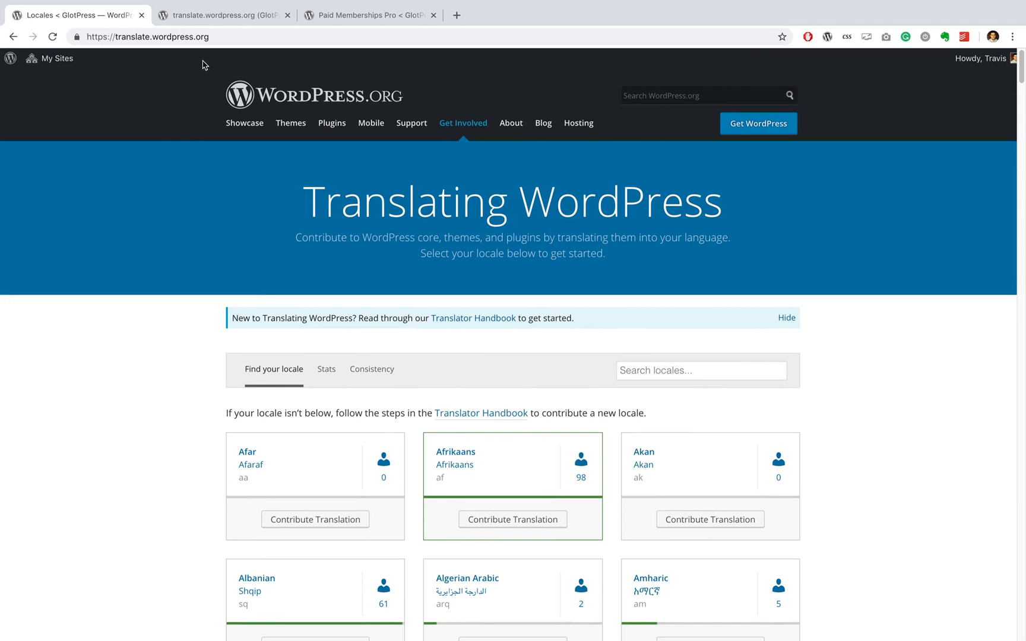
mouse_move(468, 325)
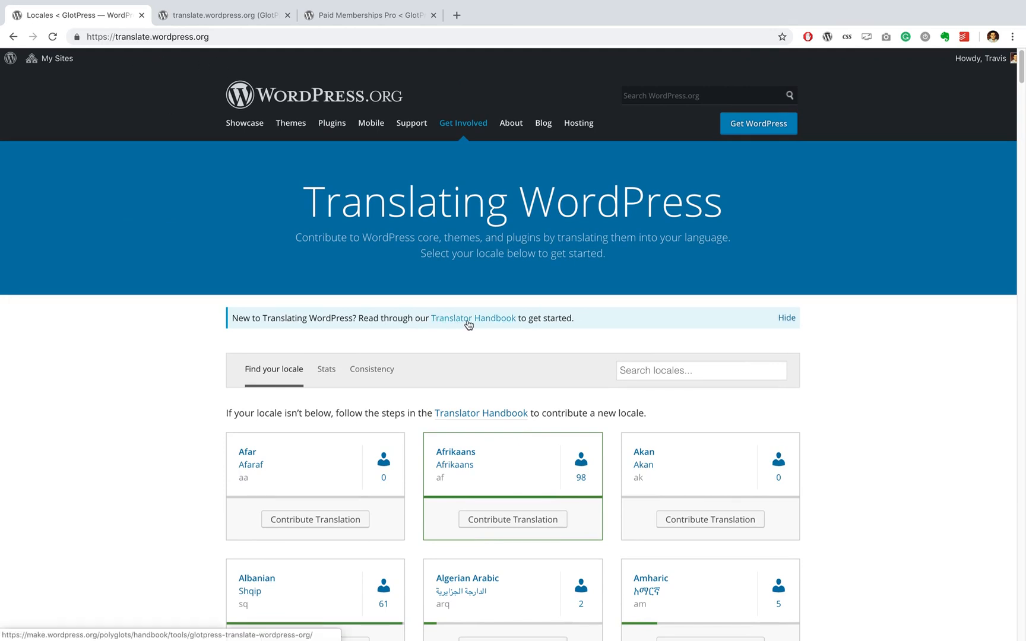
Follow the Translator Handbook banner link to the GlotPress guide and read down to Choosing a Project
left_click(473, 318)
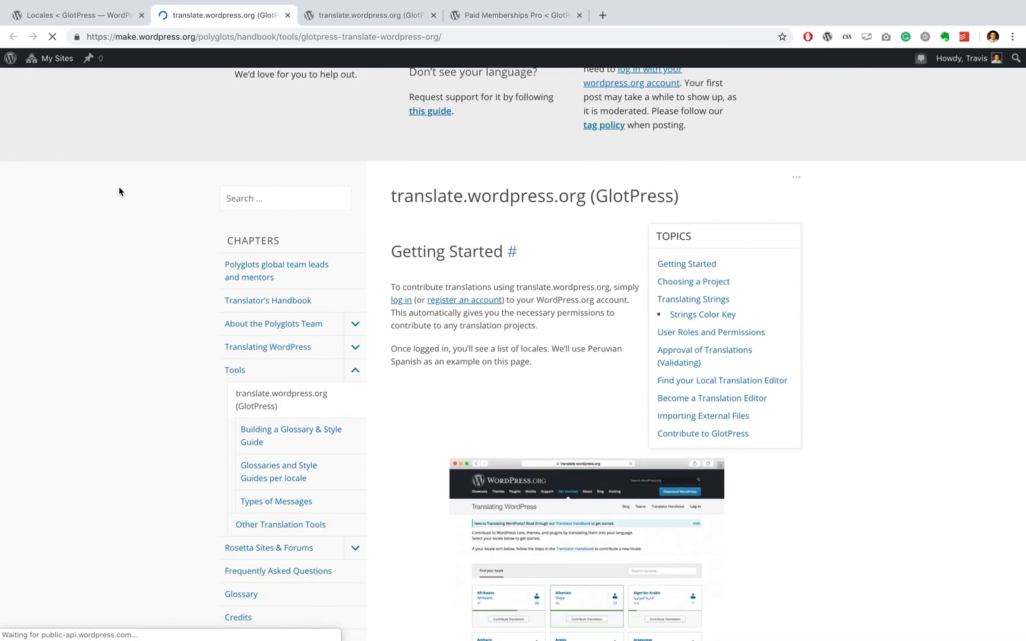
scroll("down", 3)
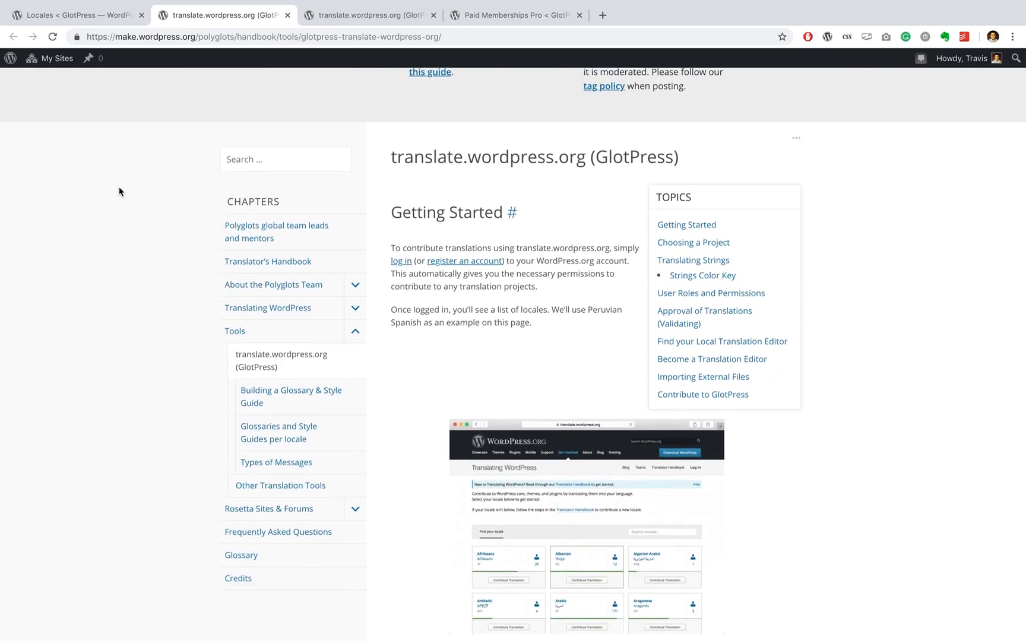
scroll("down", 3)
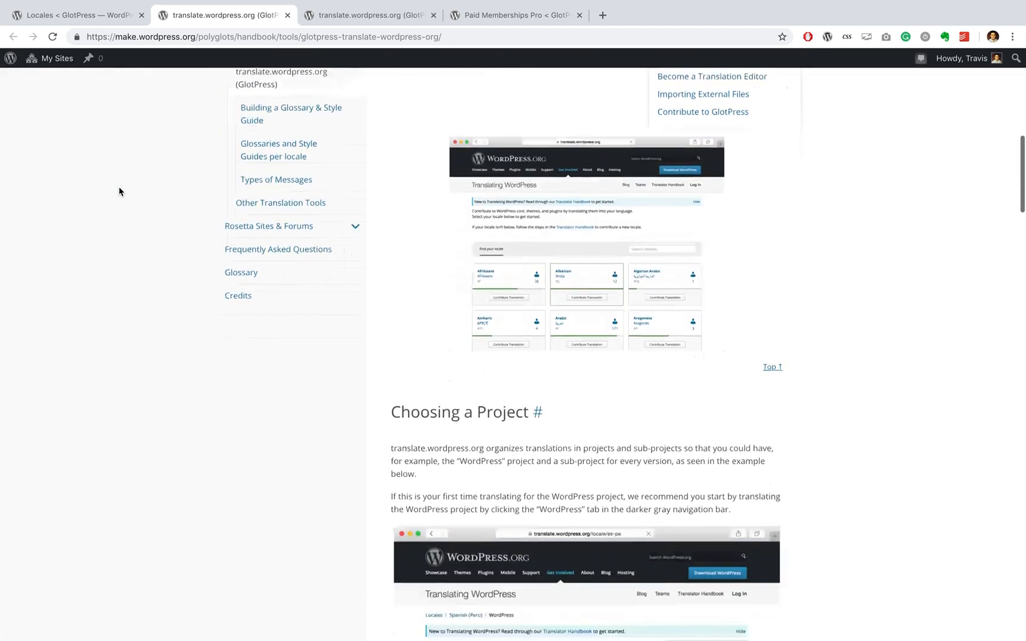
scroll("down", 3)
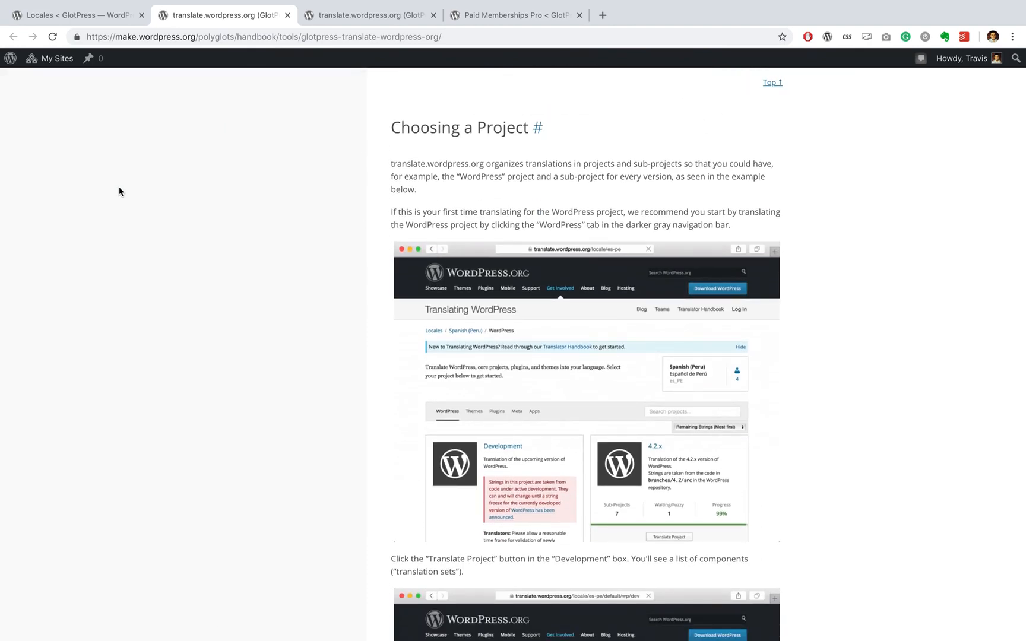
scroll("down", 3)
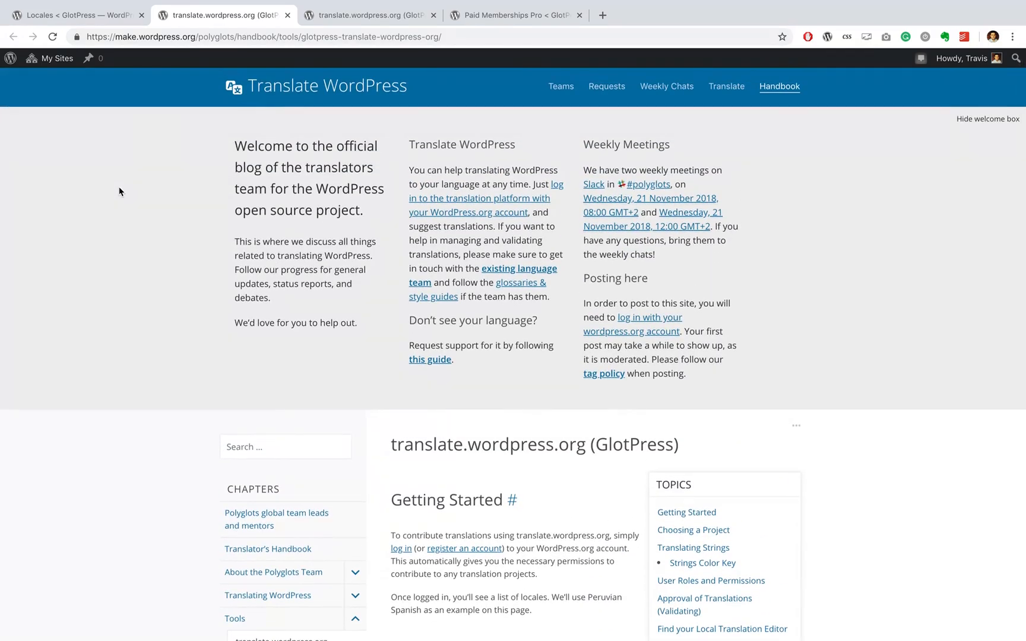
Return to the Paid Memberships Pro project and reveal the account menu options
left_click(514, 16)
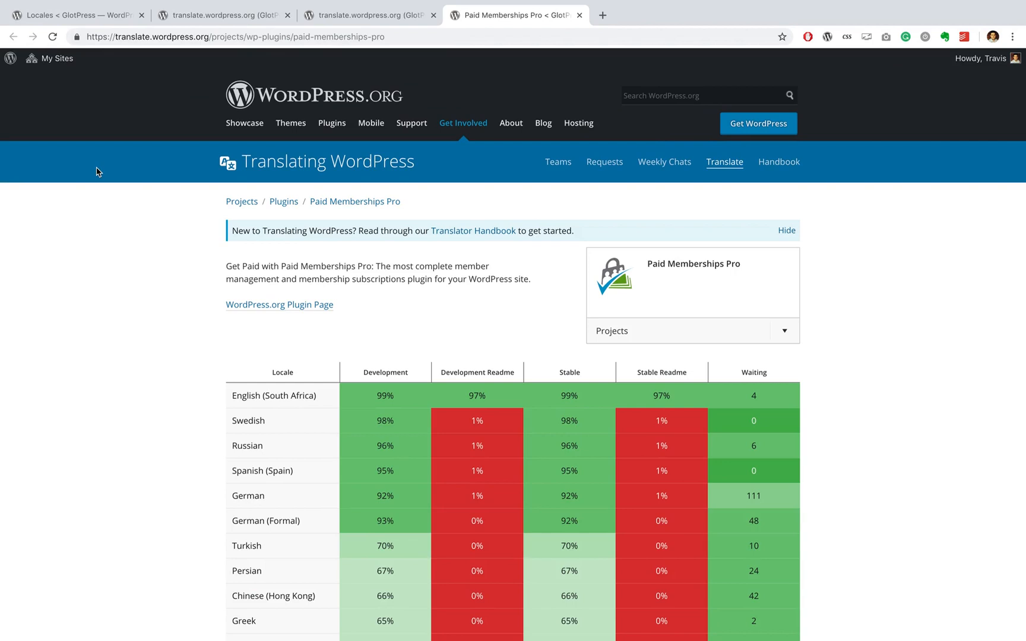
mouse_move(988, 72)
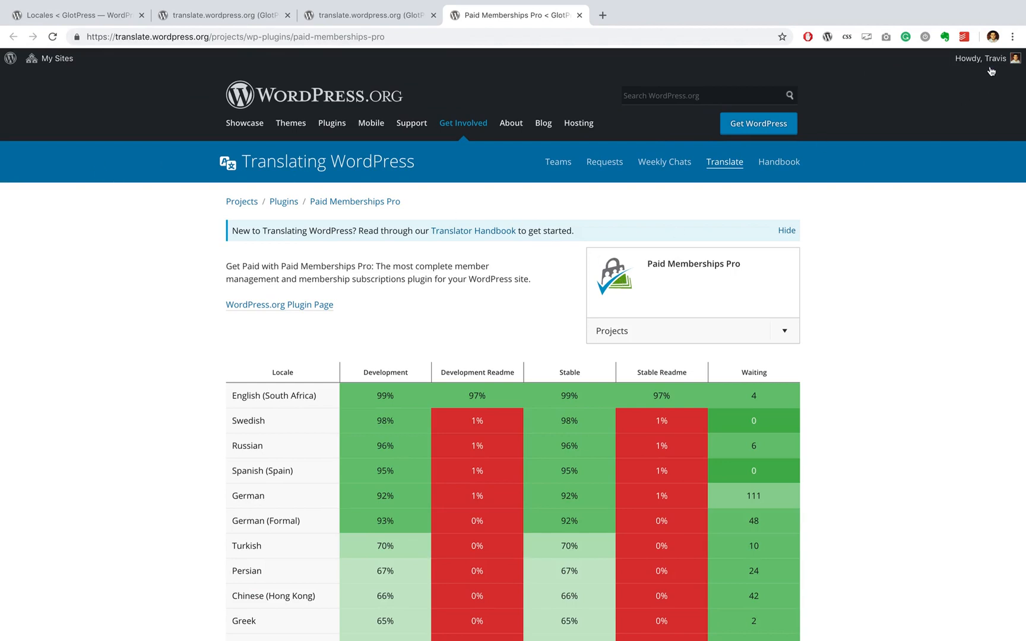
left_click(967, 58)
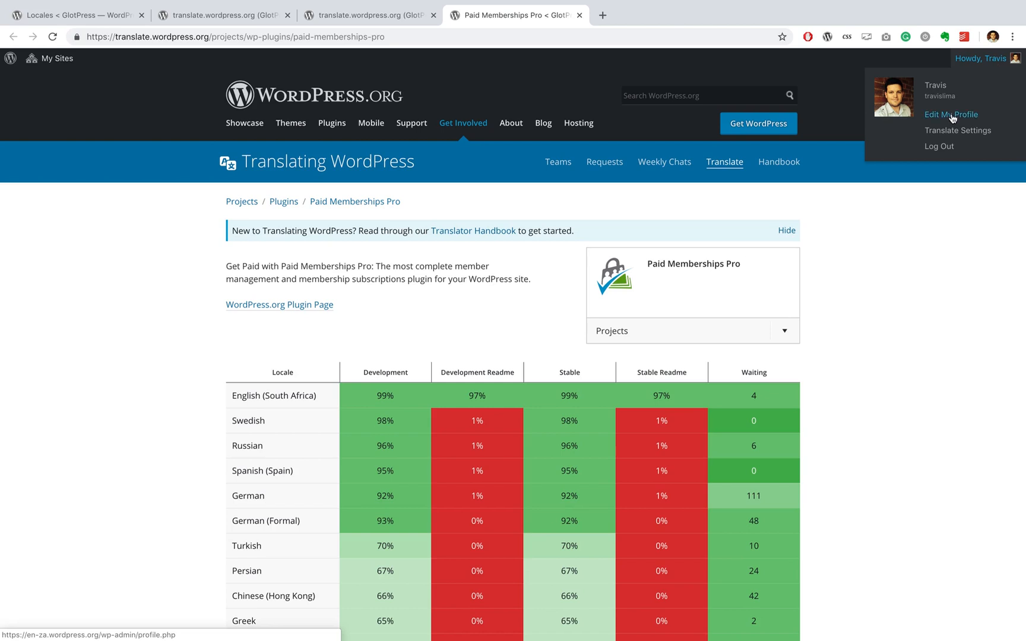
mouse_move(933, 117)
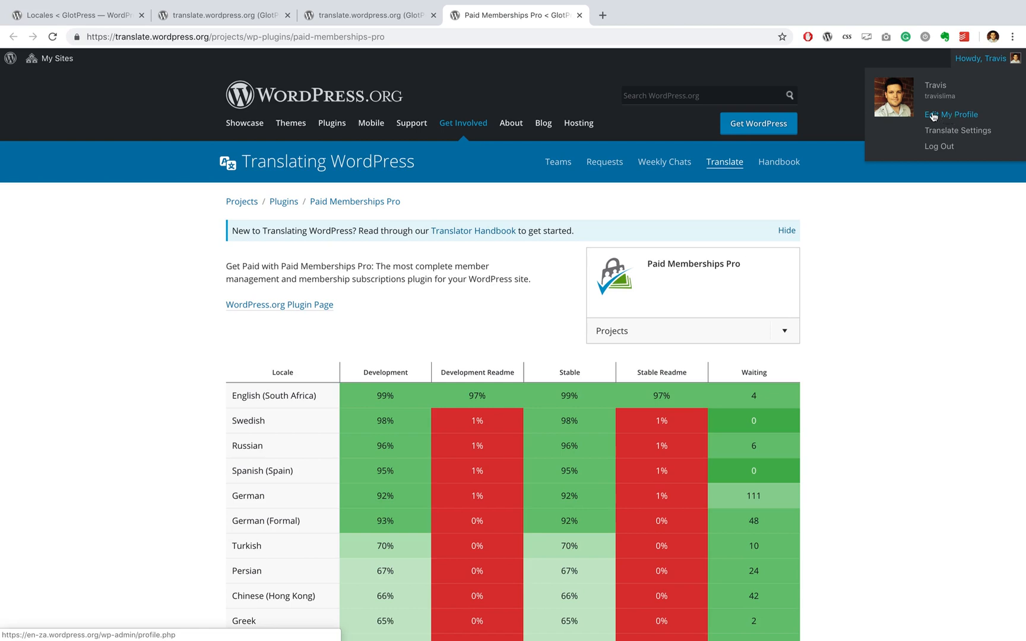
mouse_move(905, 350)
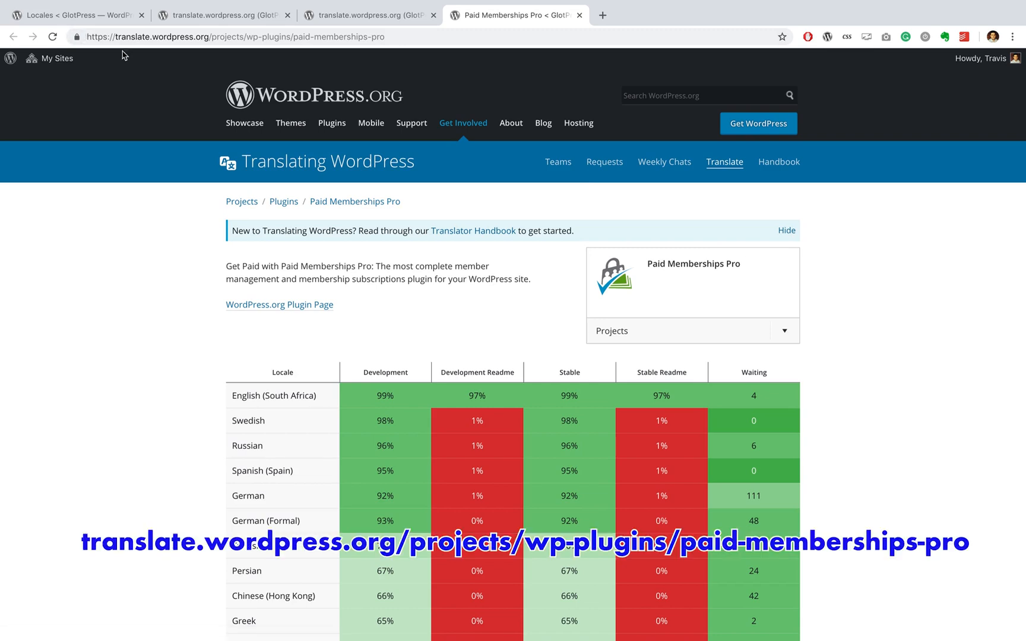
mouse_move(191, 53)
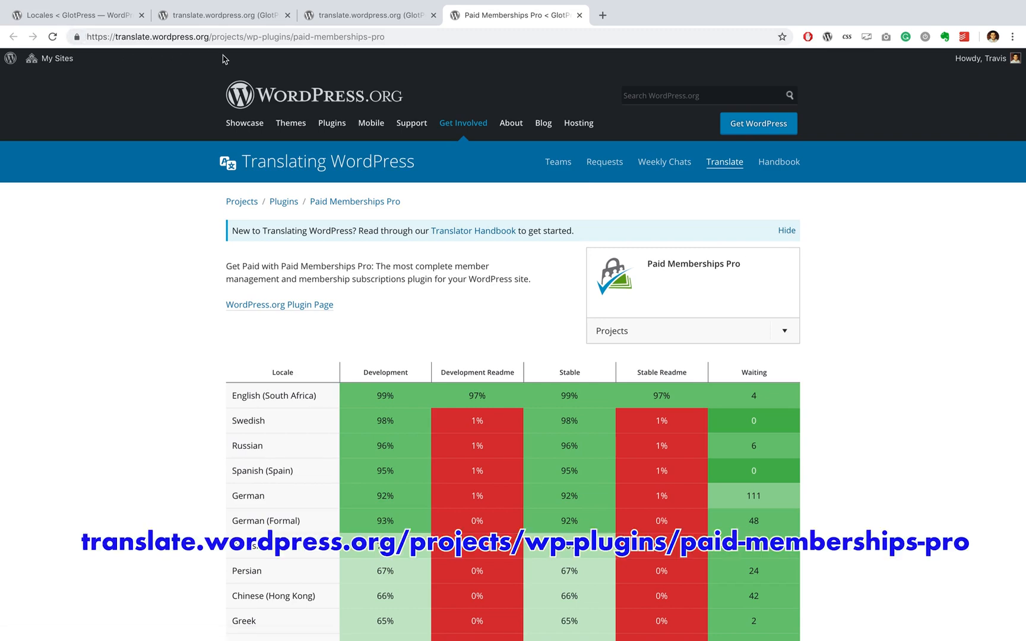
mouse_move(268, 59)
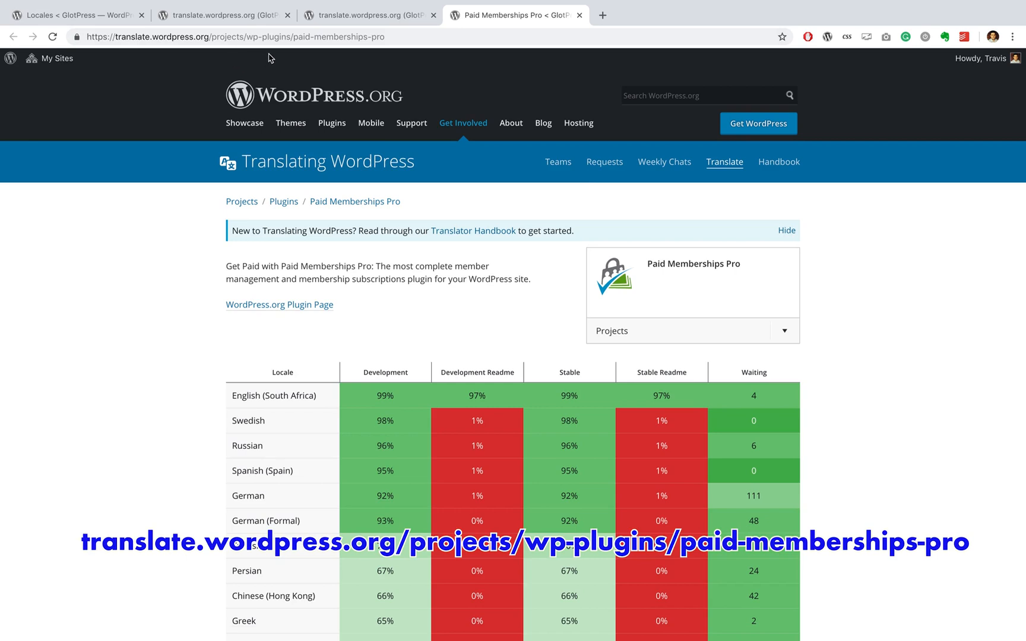
mouse_move(319, 62)
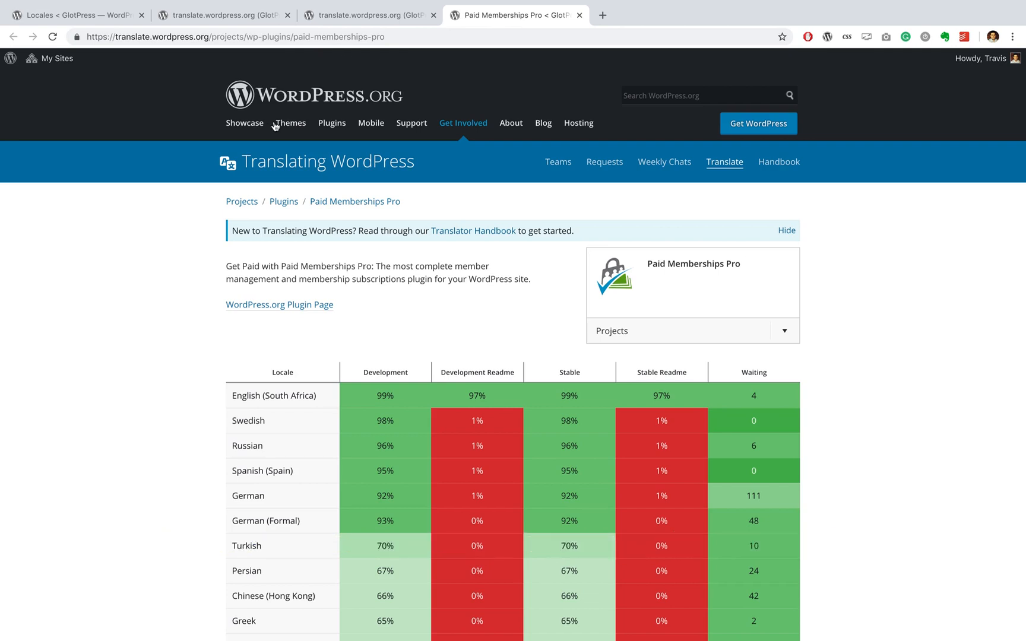
mouse_move(131, 234)
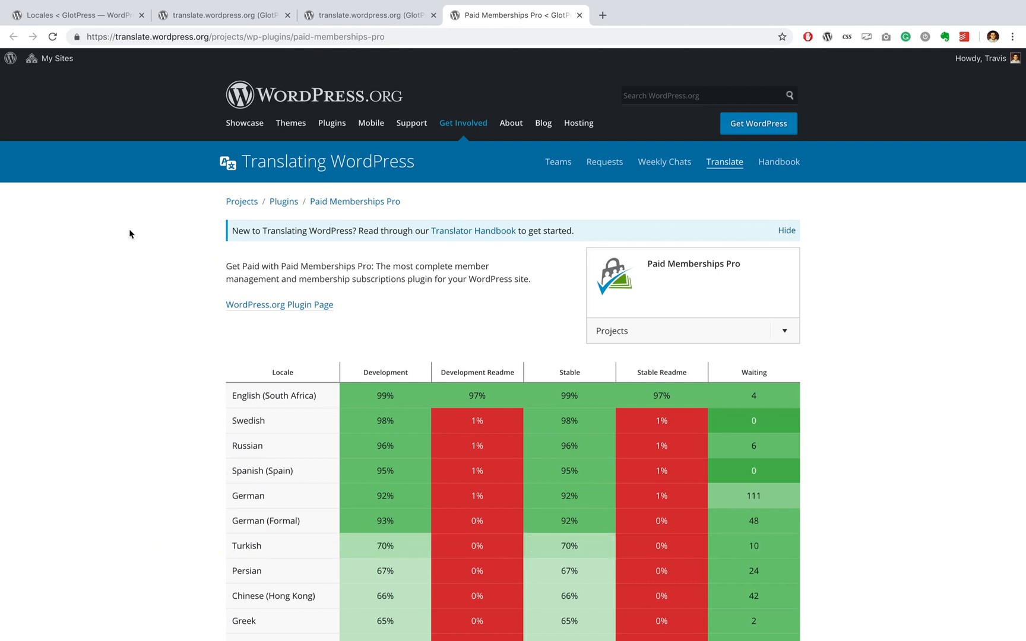
scroll("down", 3)
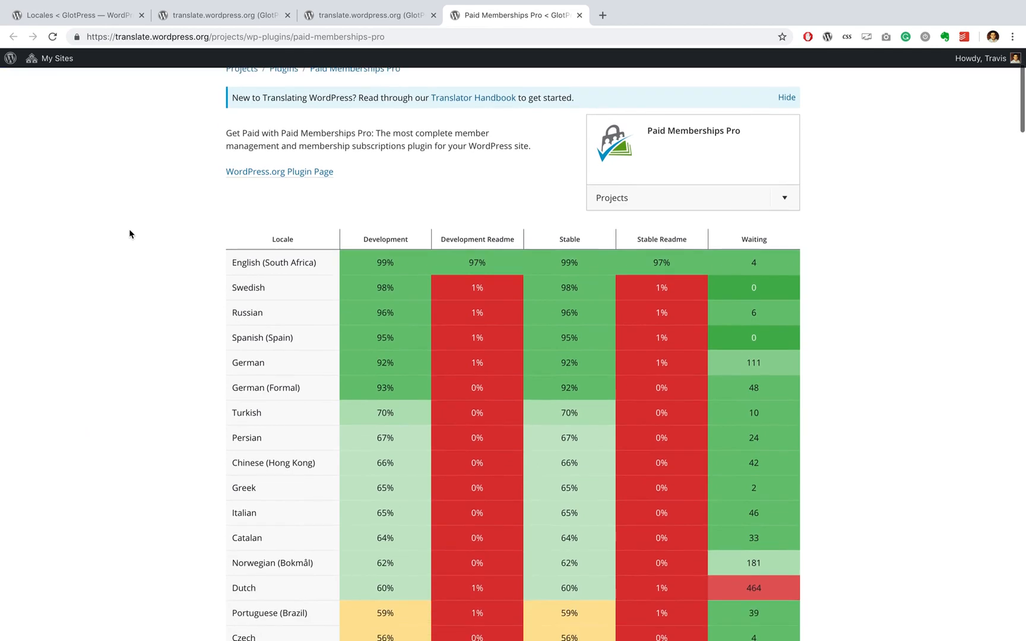
scroll("down", 3)
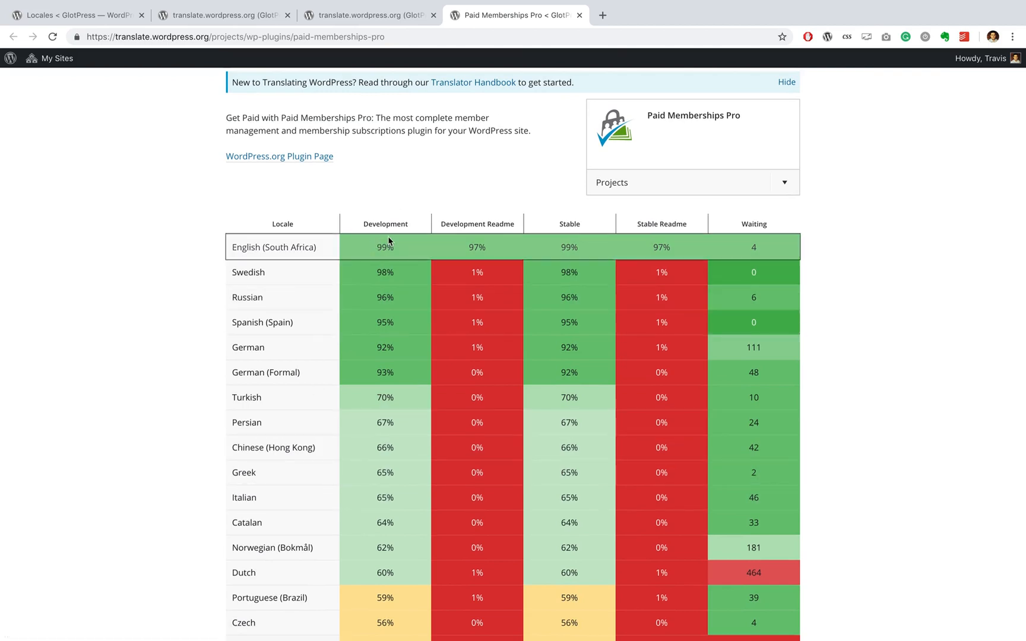
mouse_move(634, 259)
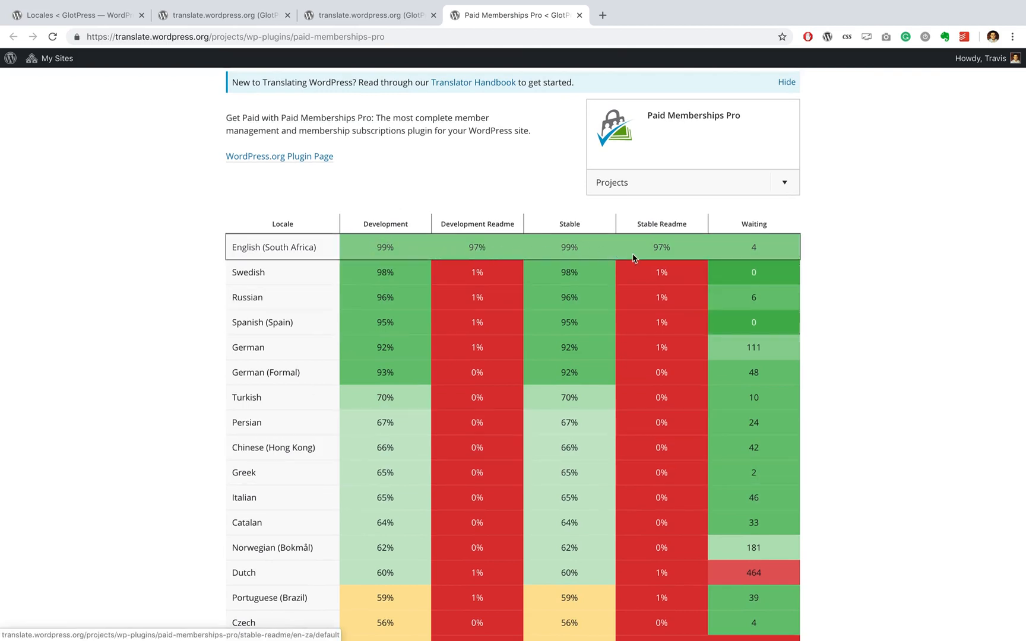
scroll("down", 3)
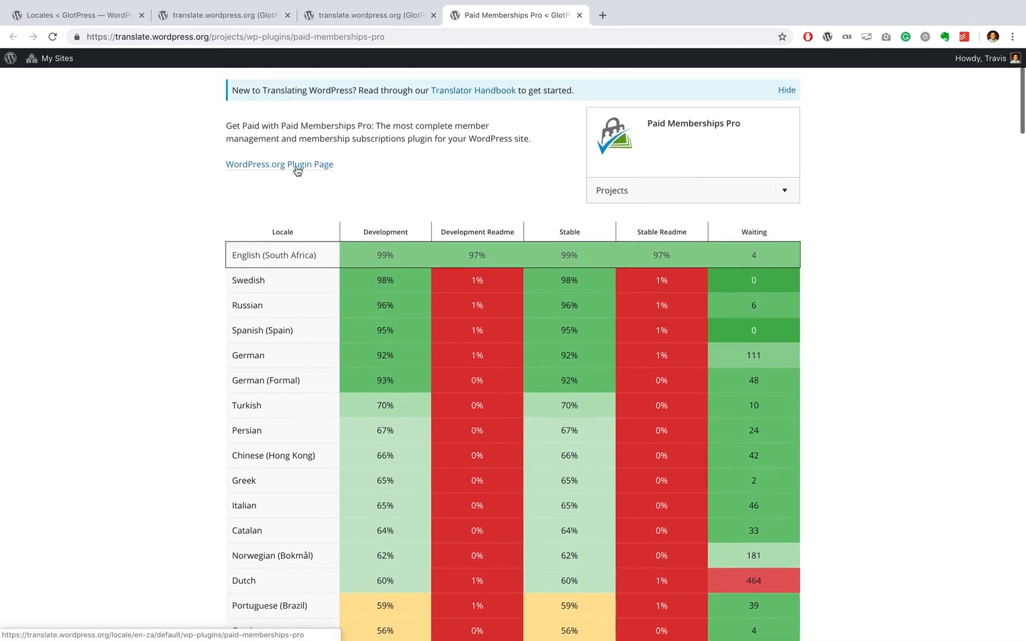
scroll("up", 3)
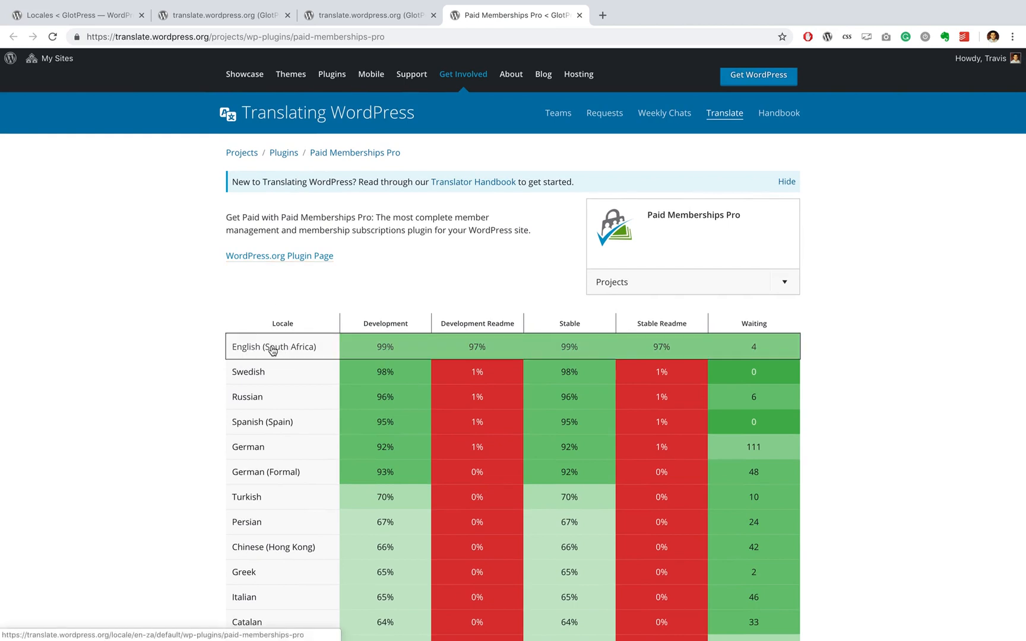
Open the English (South Africa) row and review its sub-project counts and contributors
left_click(275, 347)
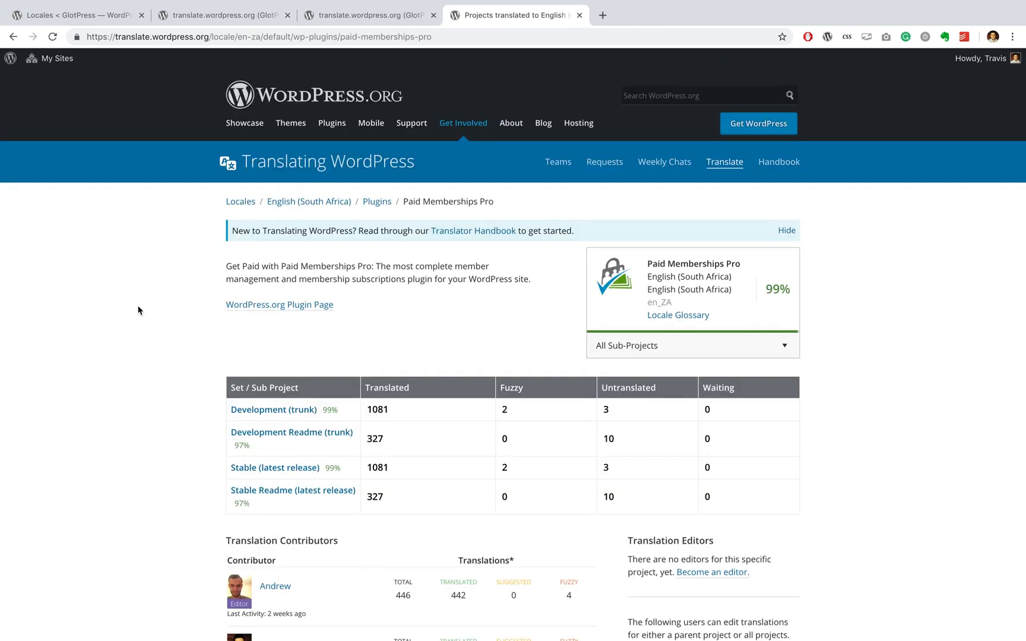
scroll("down", 3)
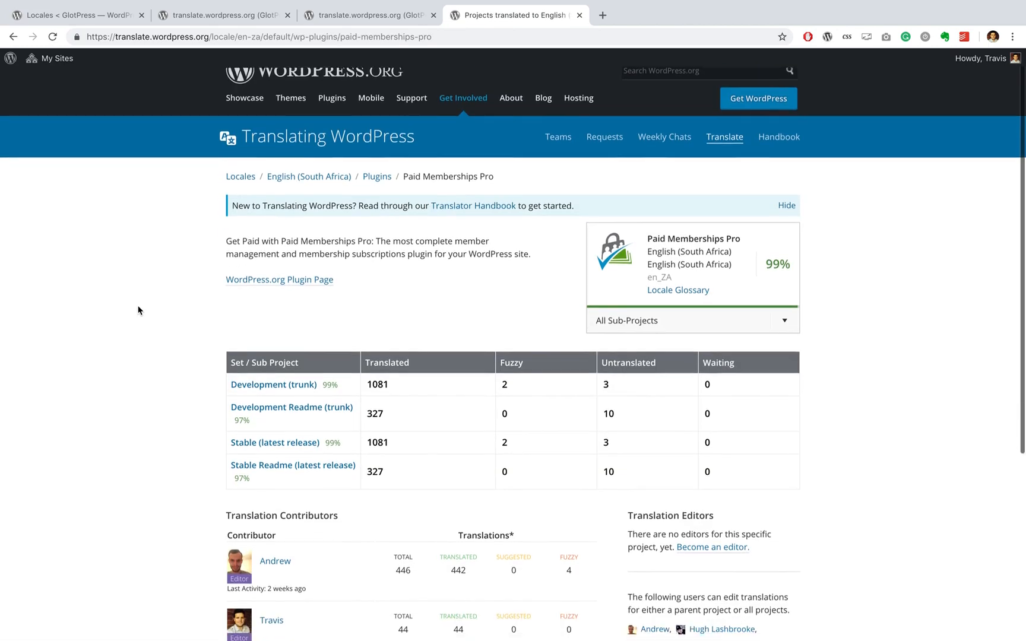
scroll("down", 3)
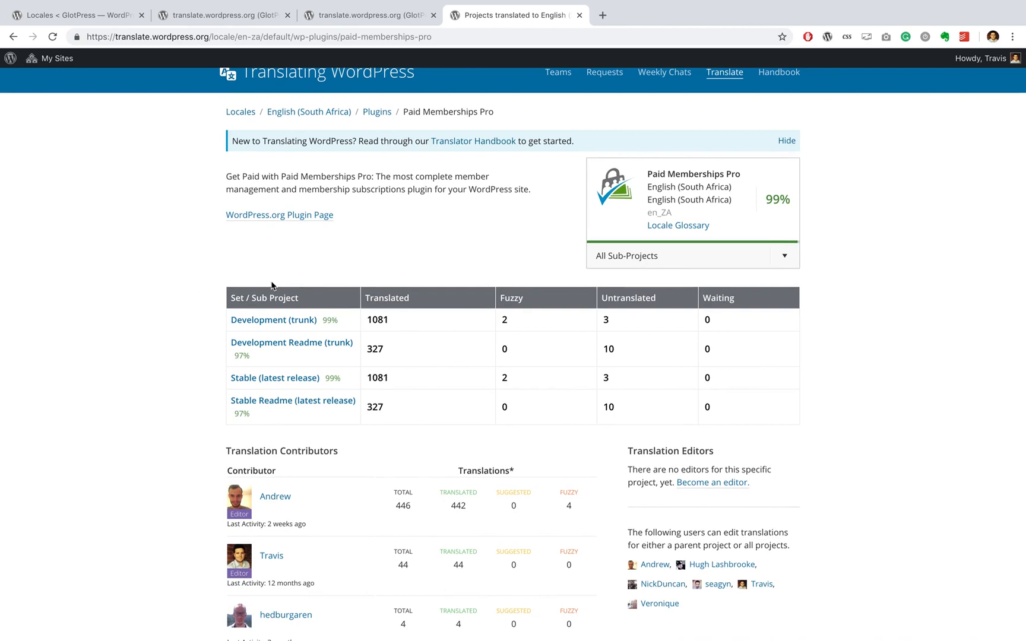
mouse_move(392, 328)
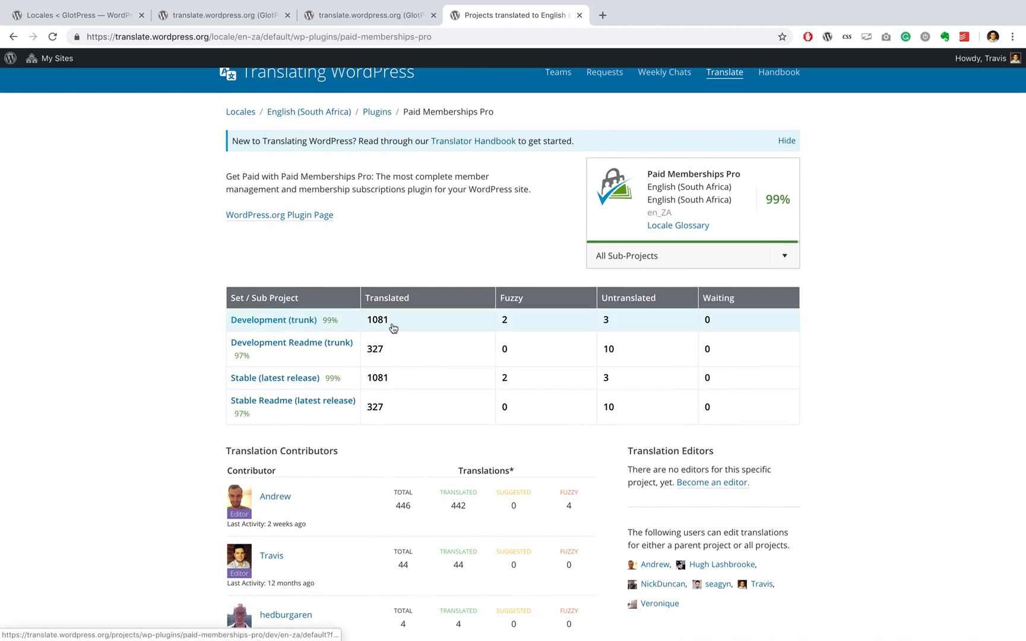
mouse_move(644, 331)
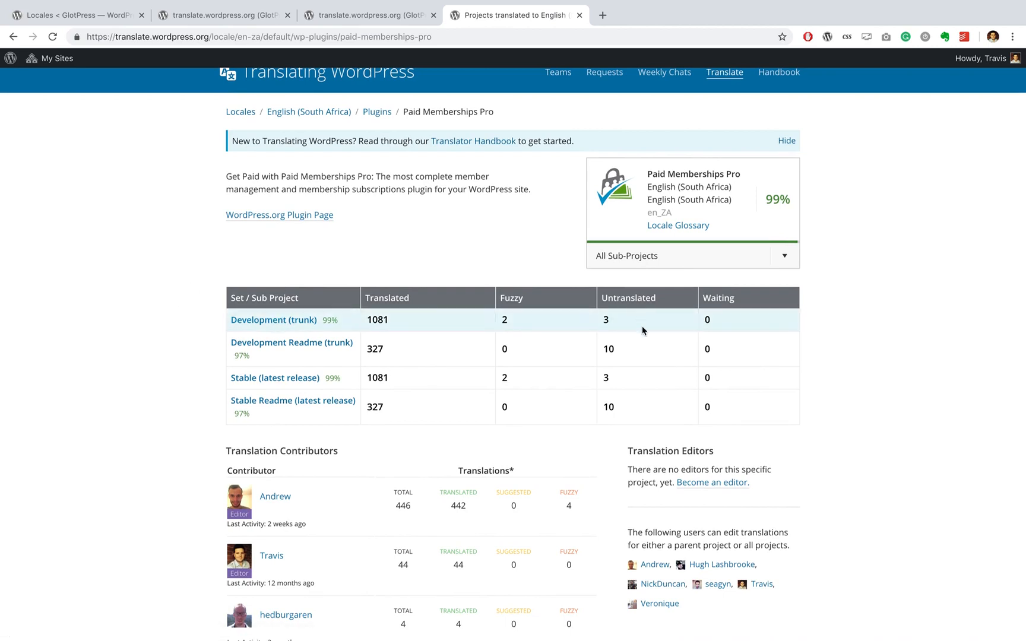
mouse_move(726, 337)
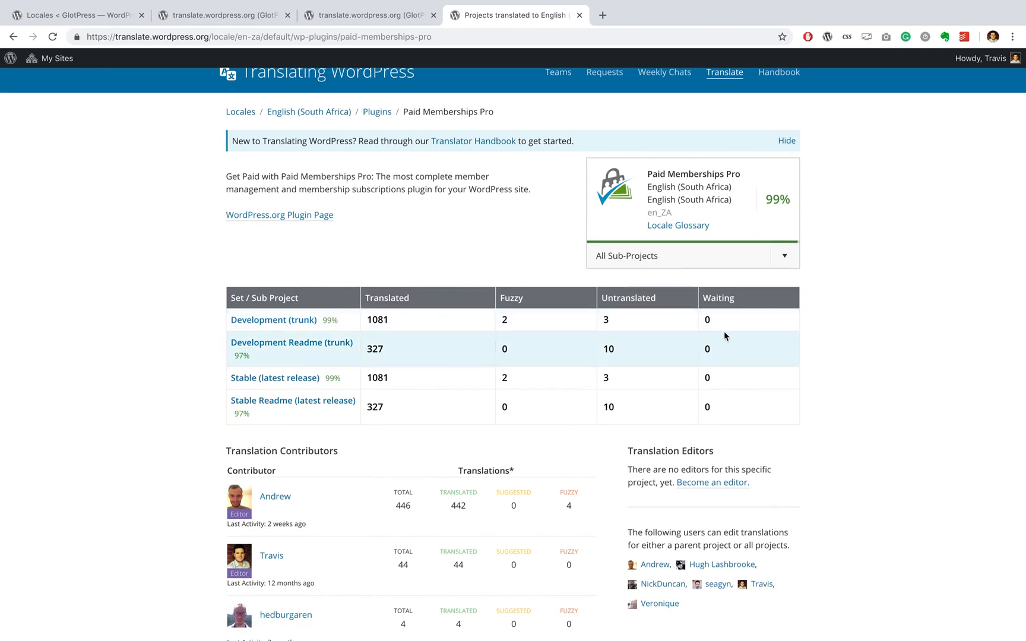
mouse_move(723, 323)
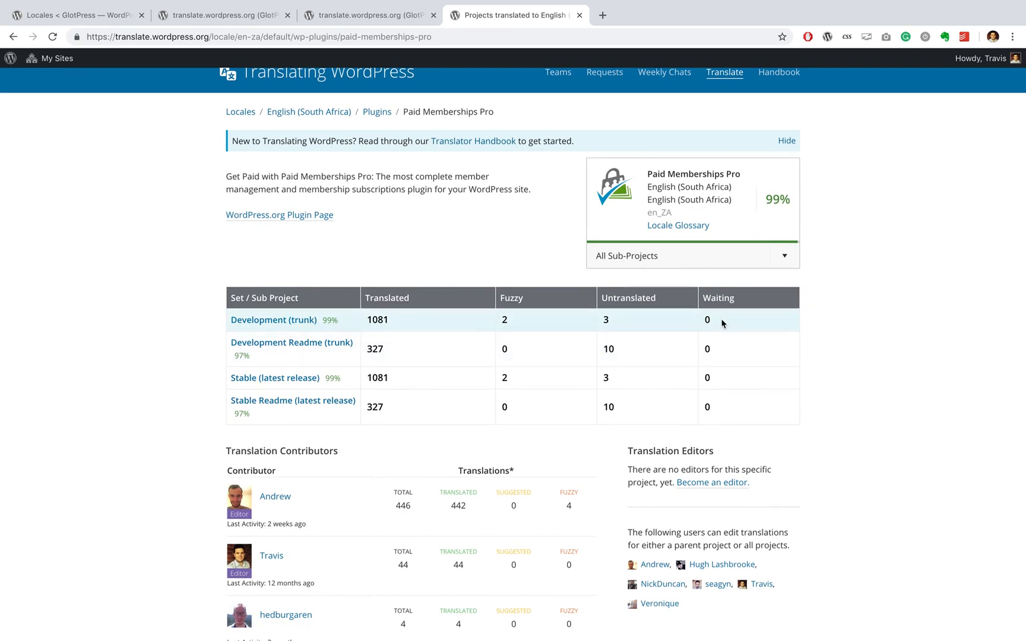
mouse_move(247, 321)
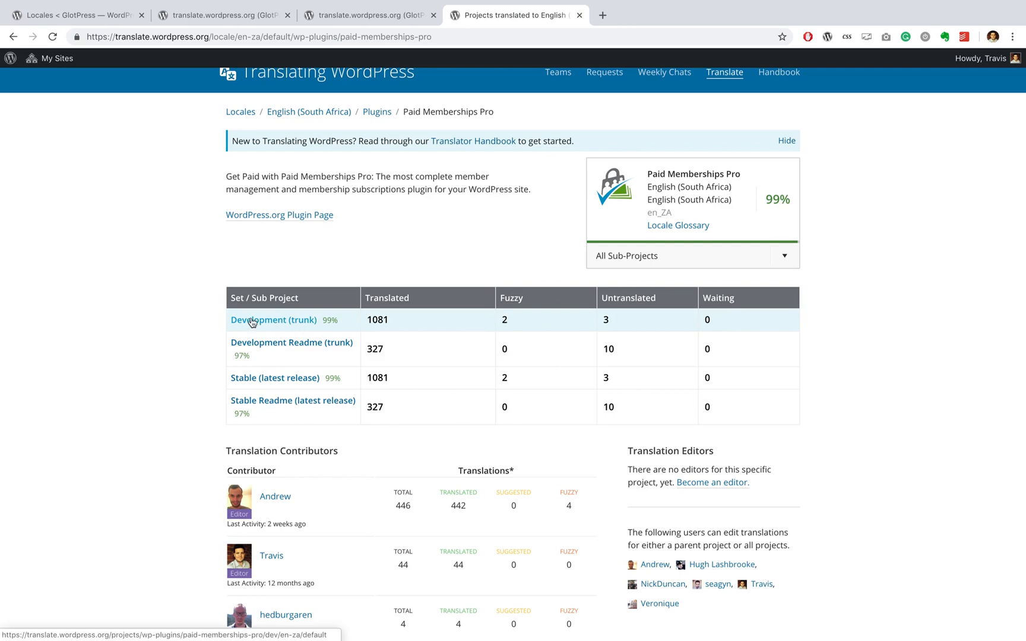
Open the Development (trunk) English (South Africa) string list for Paid Memberships Pro
left_click(273, 321)
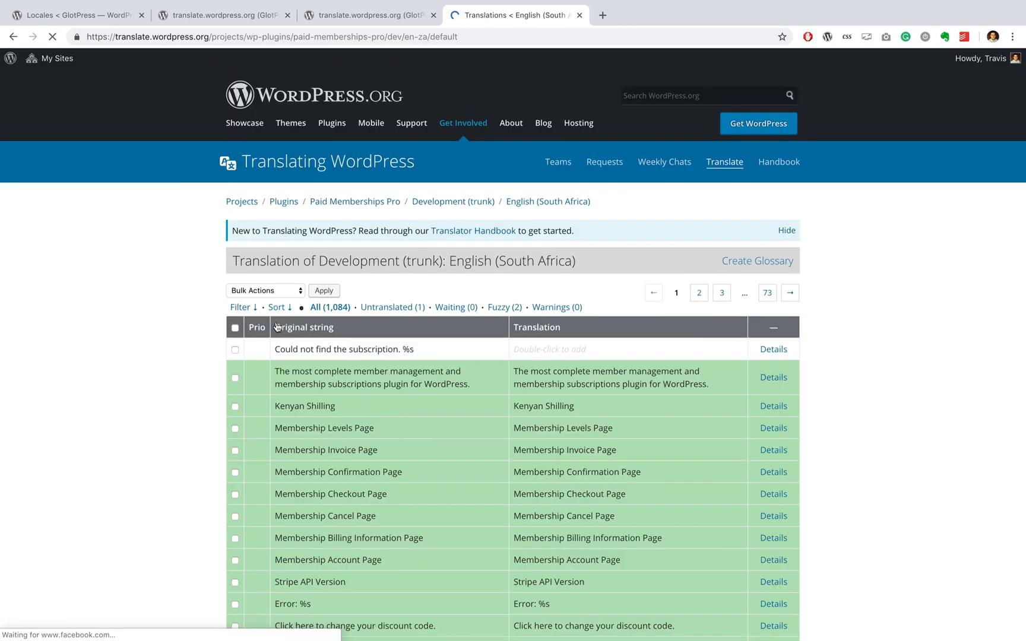
scroll("down", 3)
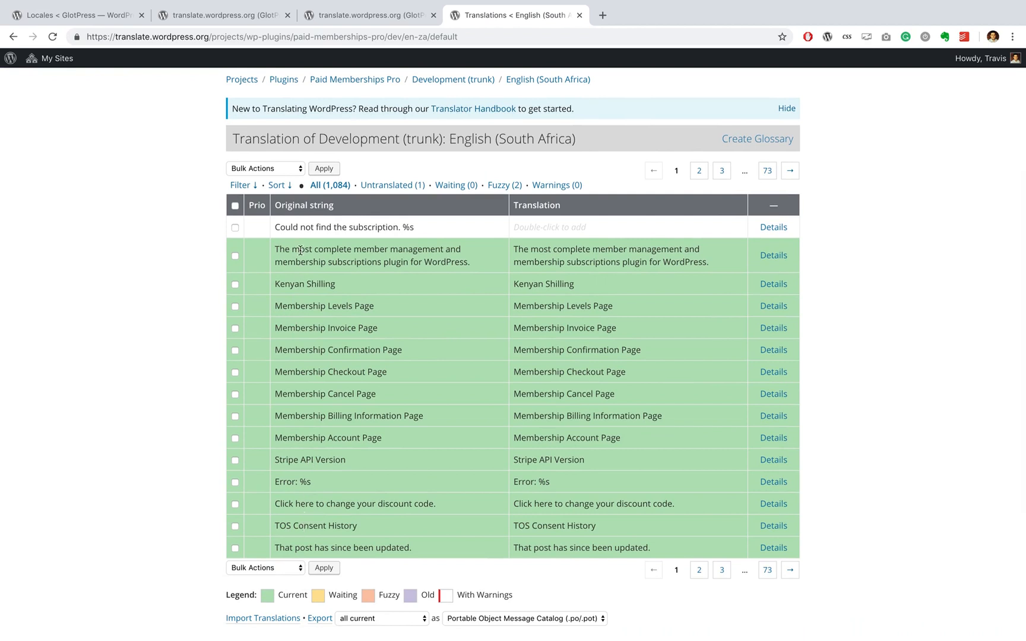
mouse_move(682, 294)
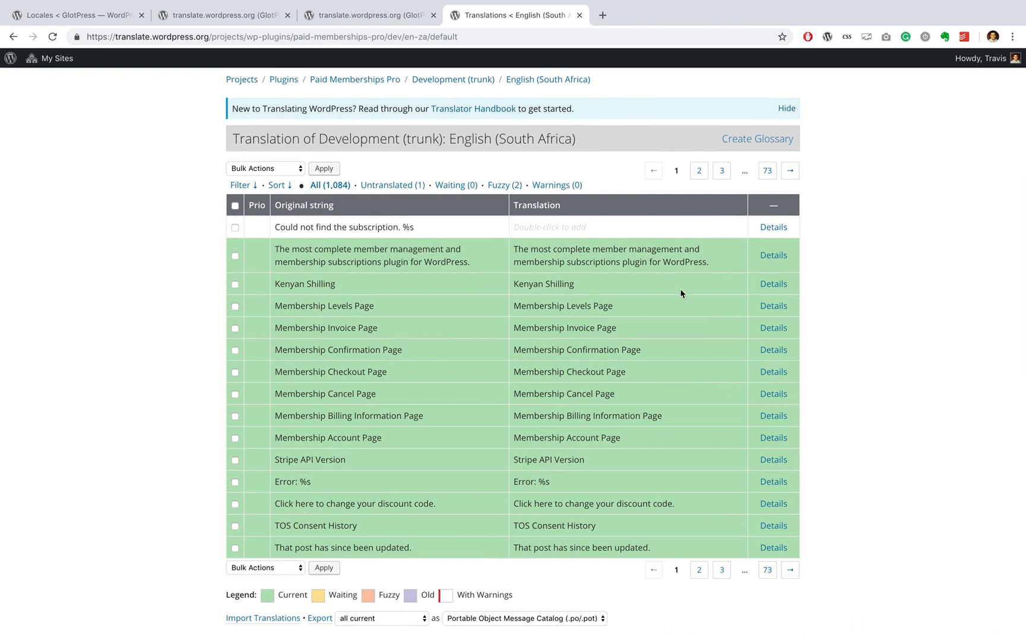
mouse_move(523, 154)
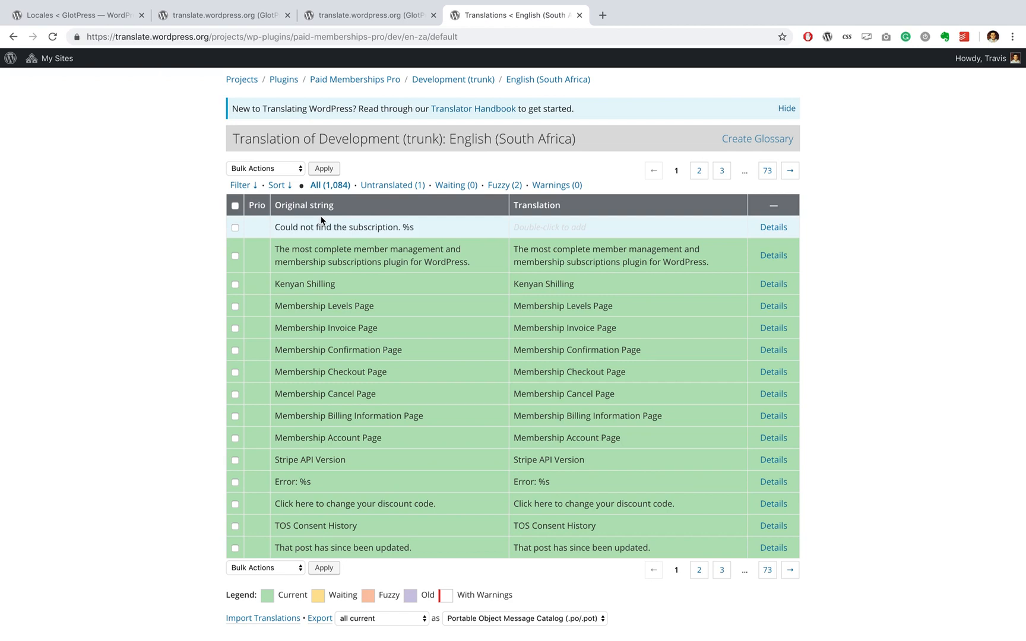
mouse_move(191, 241)
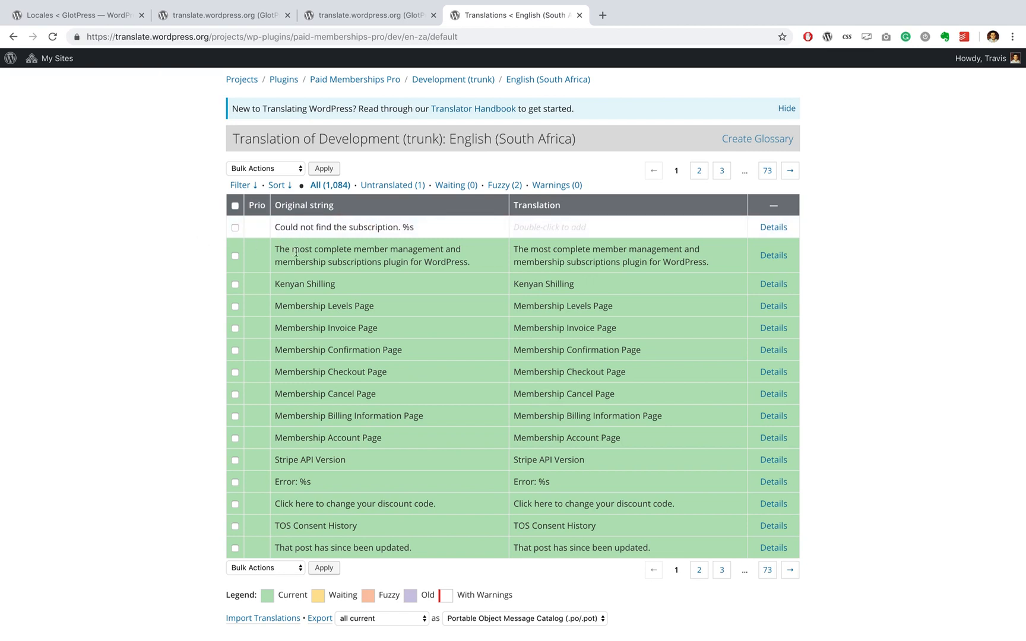
mouse_move(422, 233)
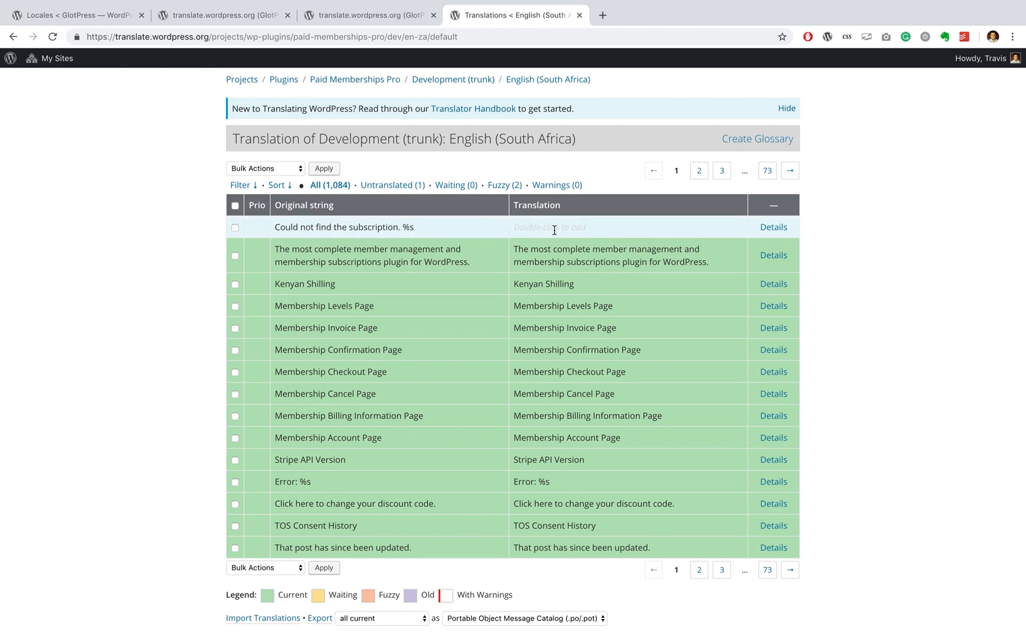
Enter 'Could not find the subscription. %s' as the translation of the untranslated subscription error string
double_click(574, 228)
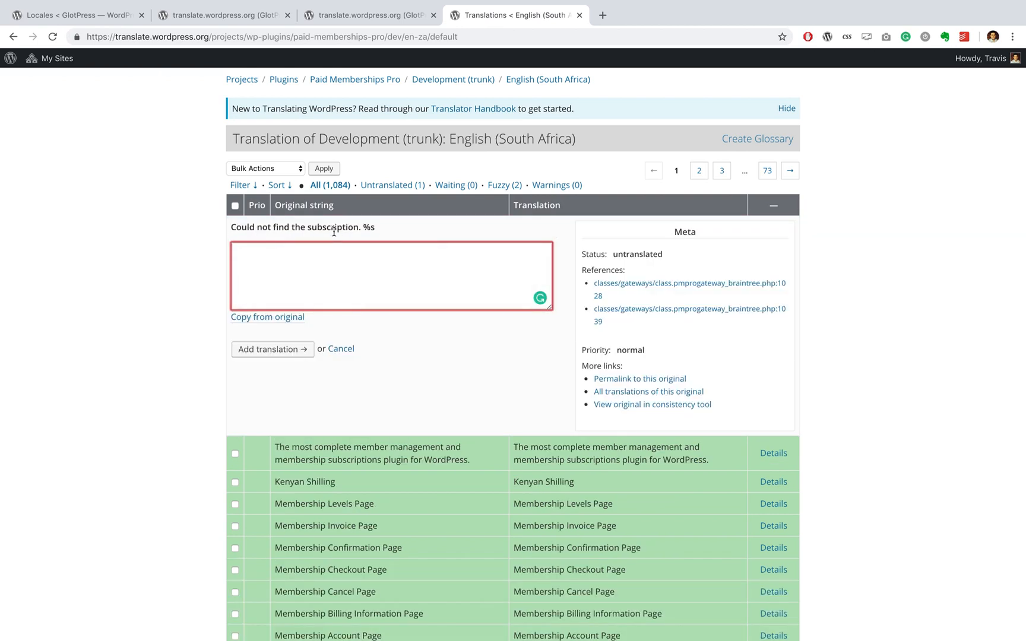
type("Could not find the subscription. %s")
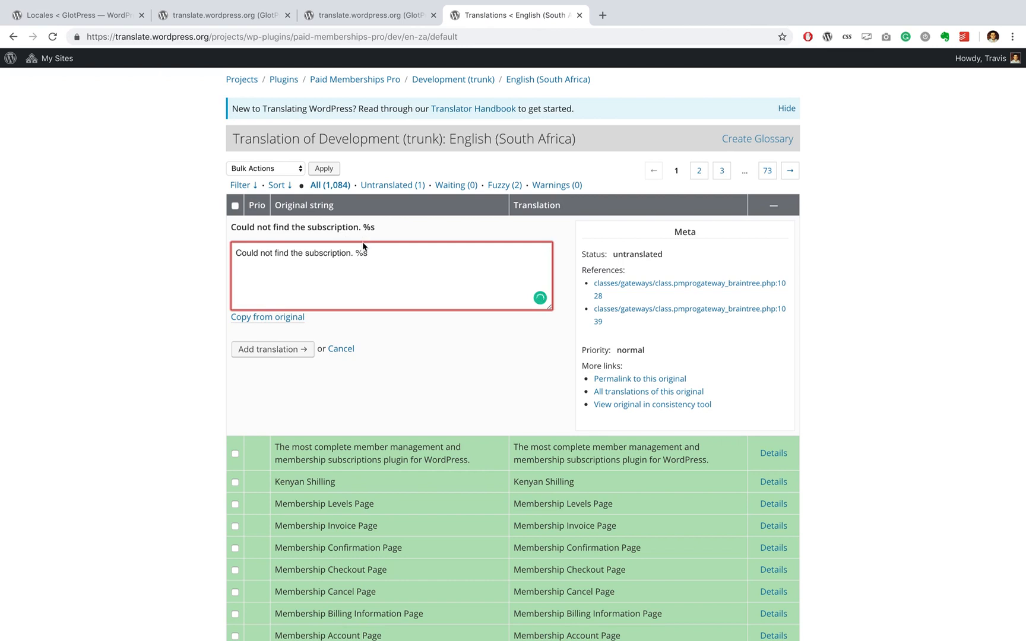
mouse_move(315, 283)
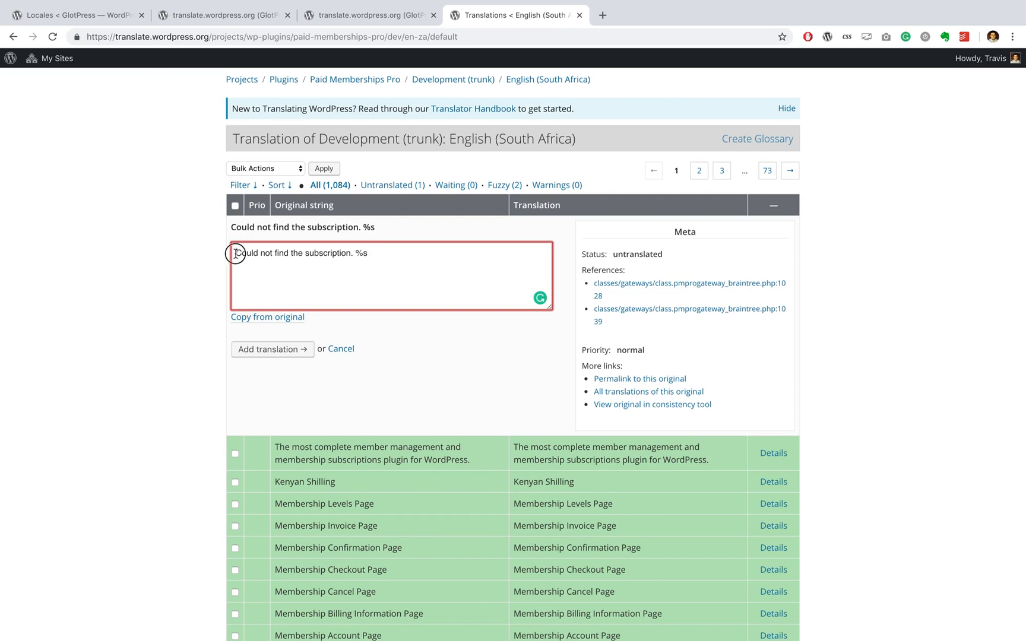
double_click(293, 253)
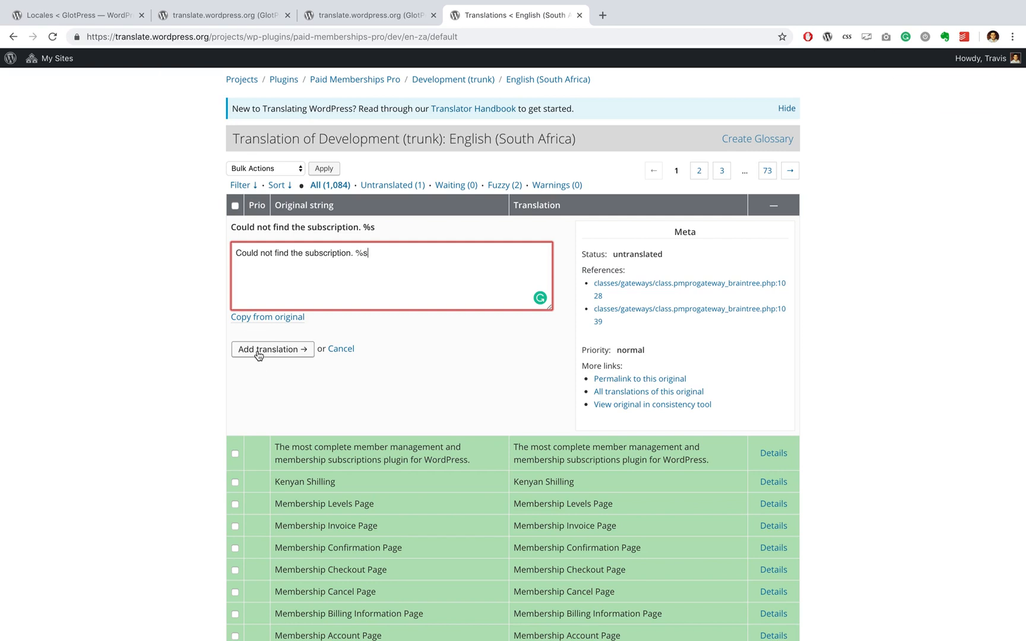
Save the translation so the row turns green, then dismiss the account menu
left_click(272, 350)
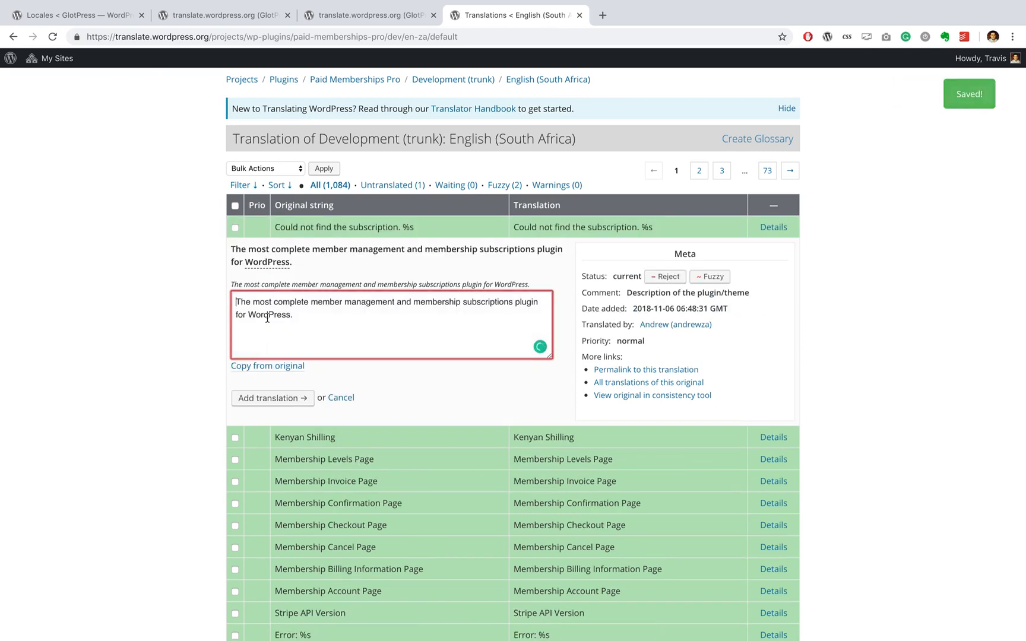
mouse_move(639, 247)
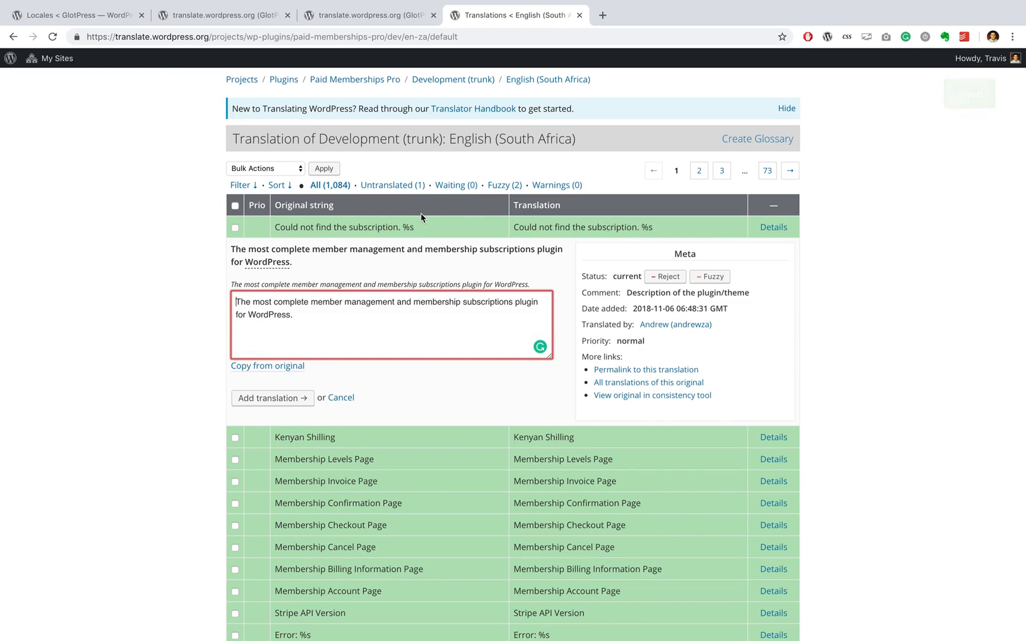
scroll("down", 3)
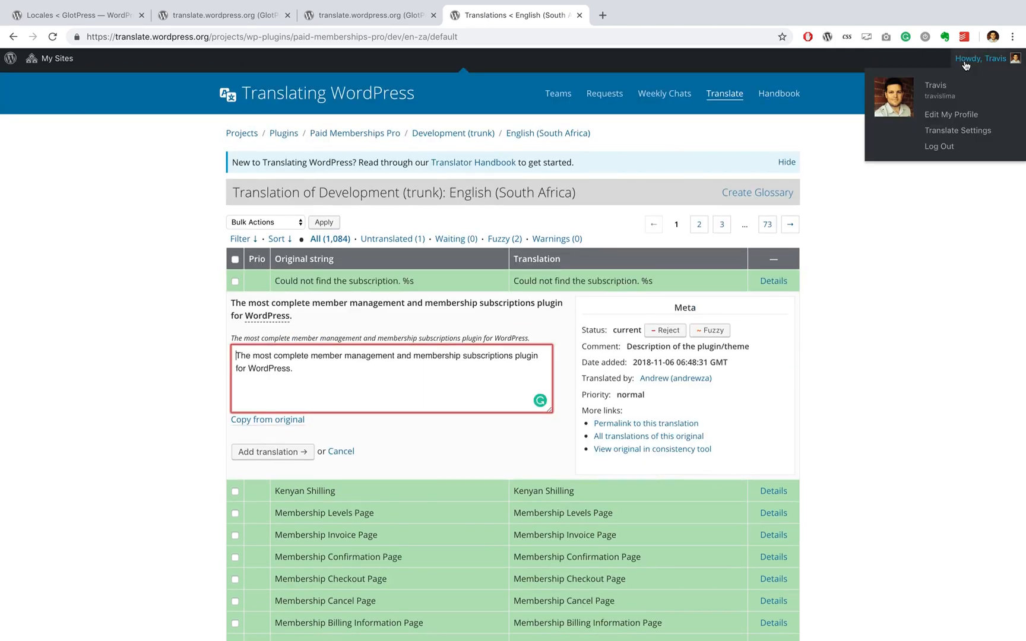
left_click(883, 269)
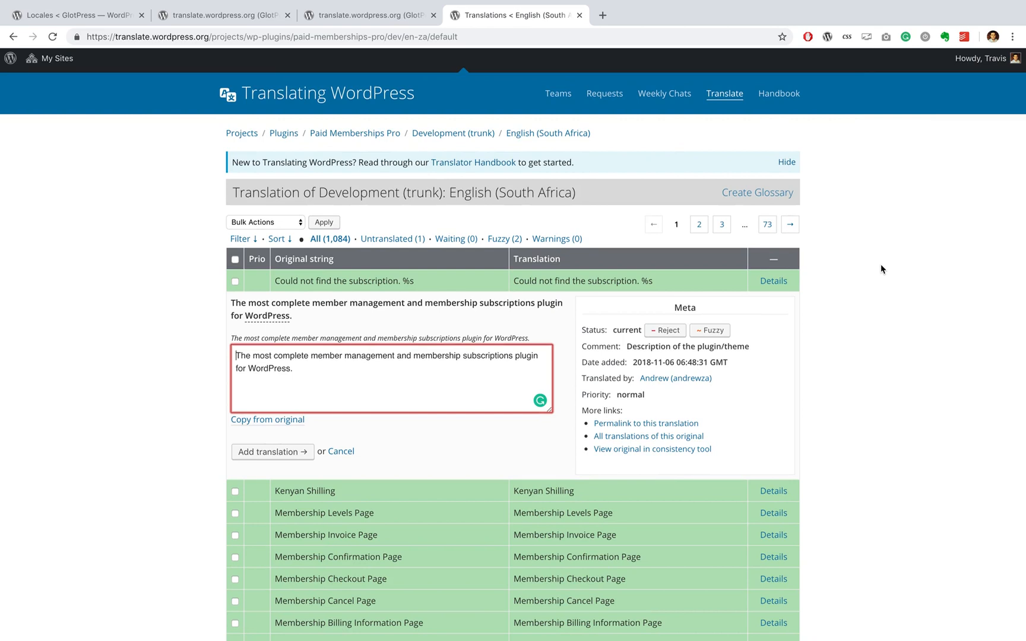
mouse_move(570, 340)
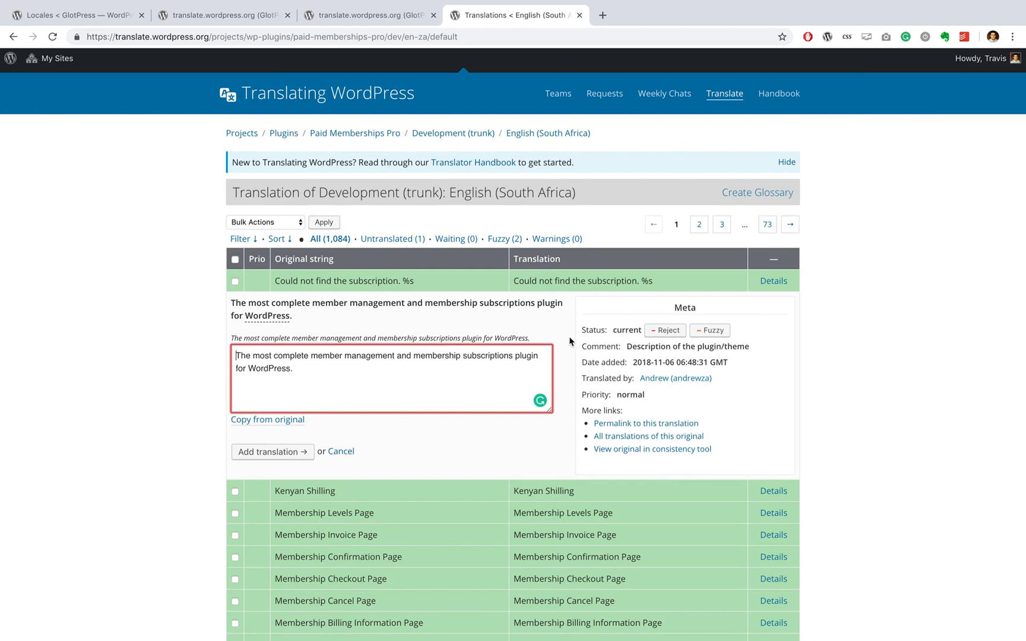
mouse_move(486, 278)
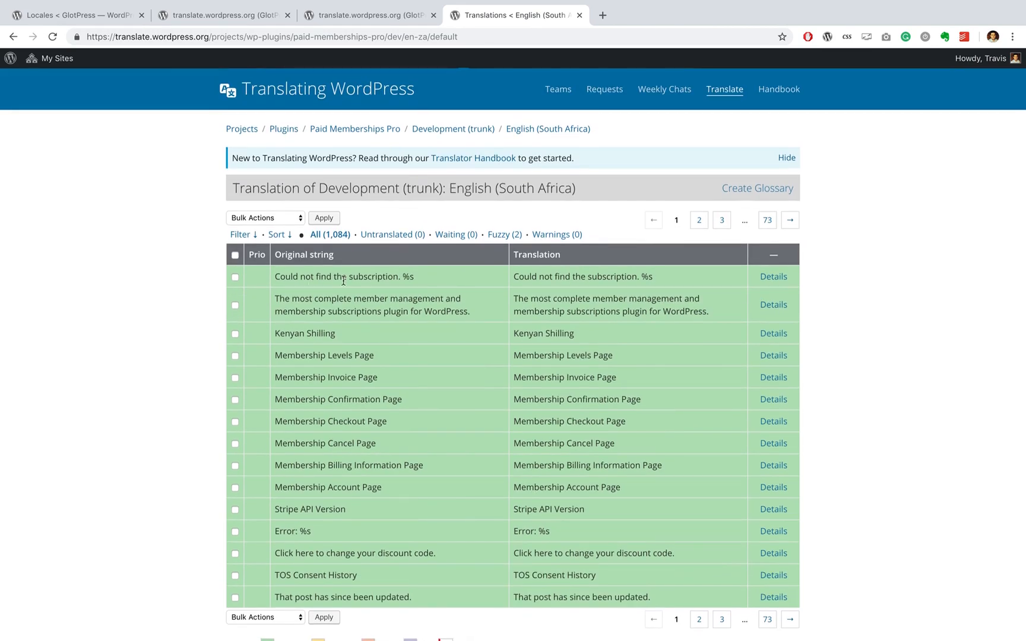
scroll("down", 3)
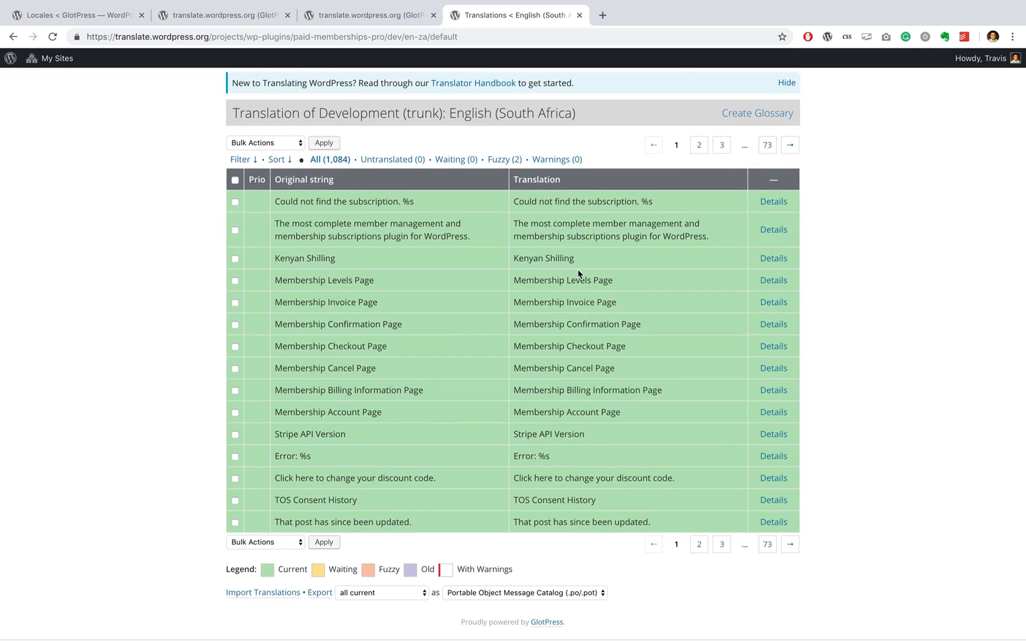
mouse_move(542, 200)
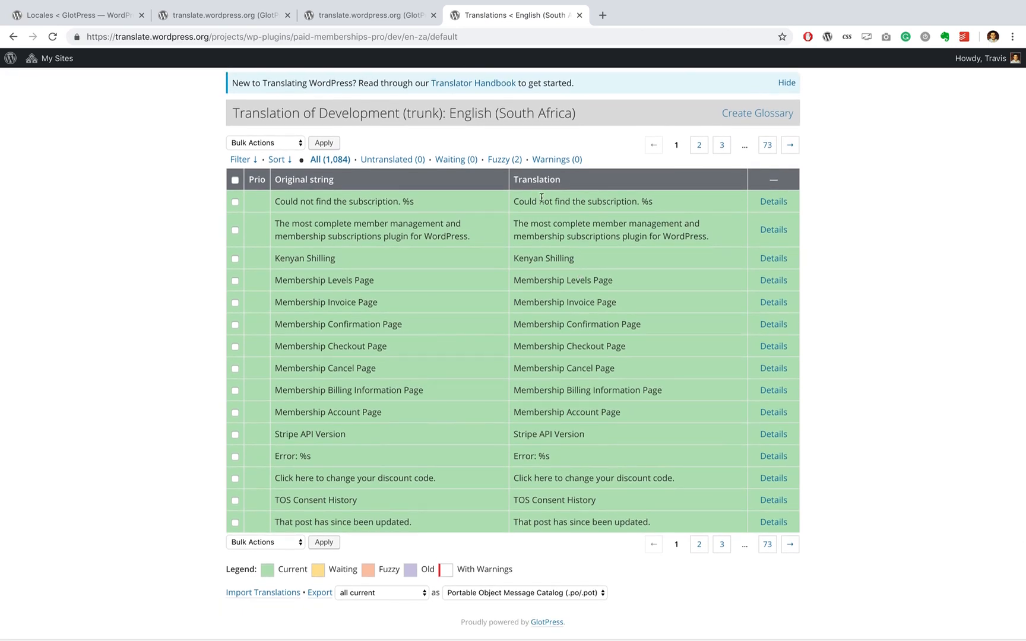
mouse_move(321, 575)
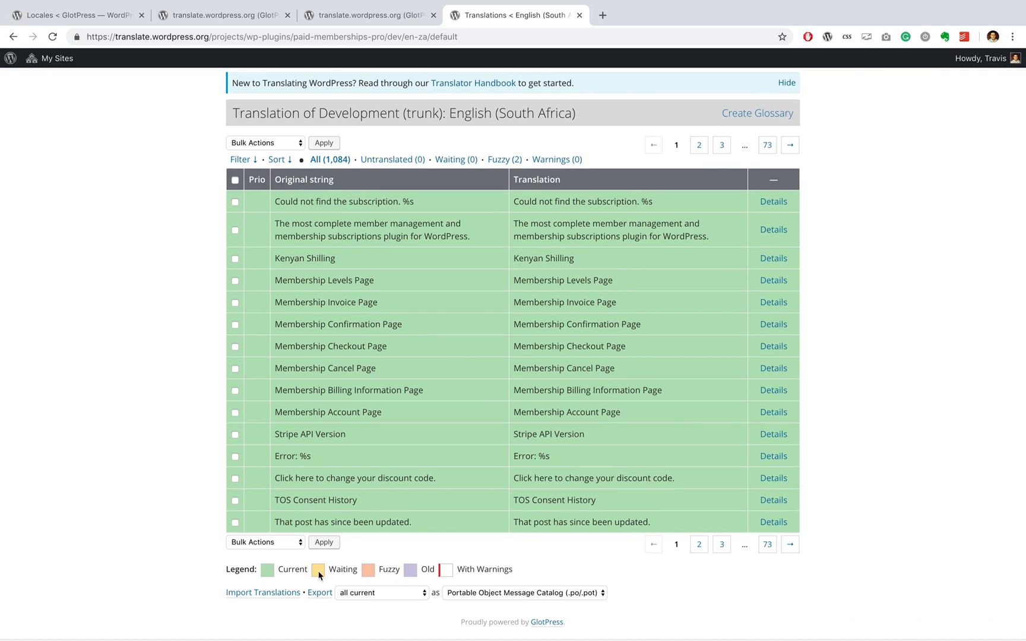
mouse_move(330, 570)
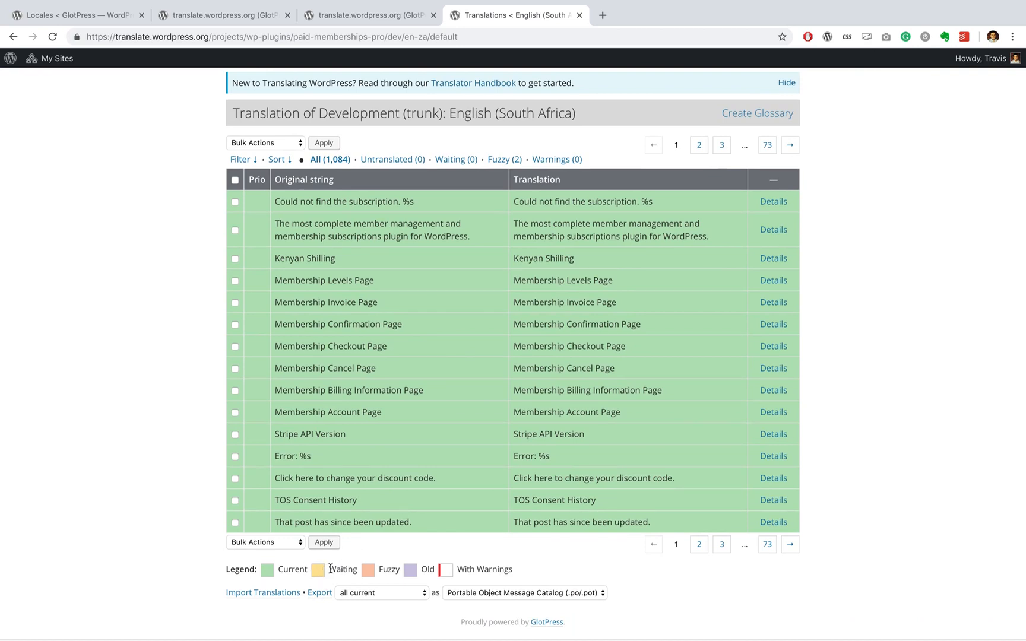
mouse_move(324, 583)
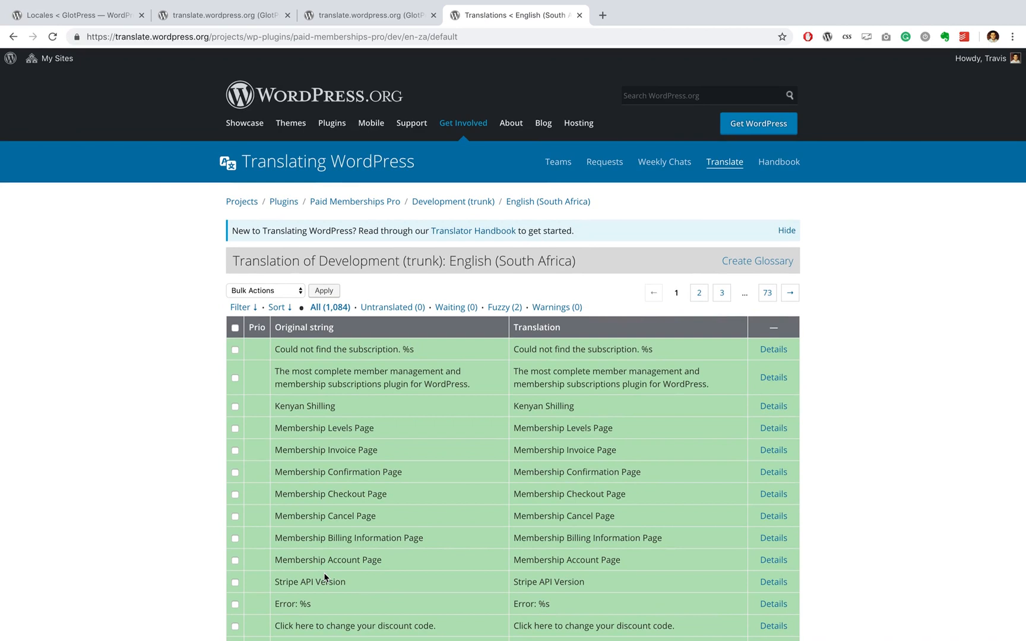
mouse_move(295, 549)
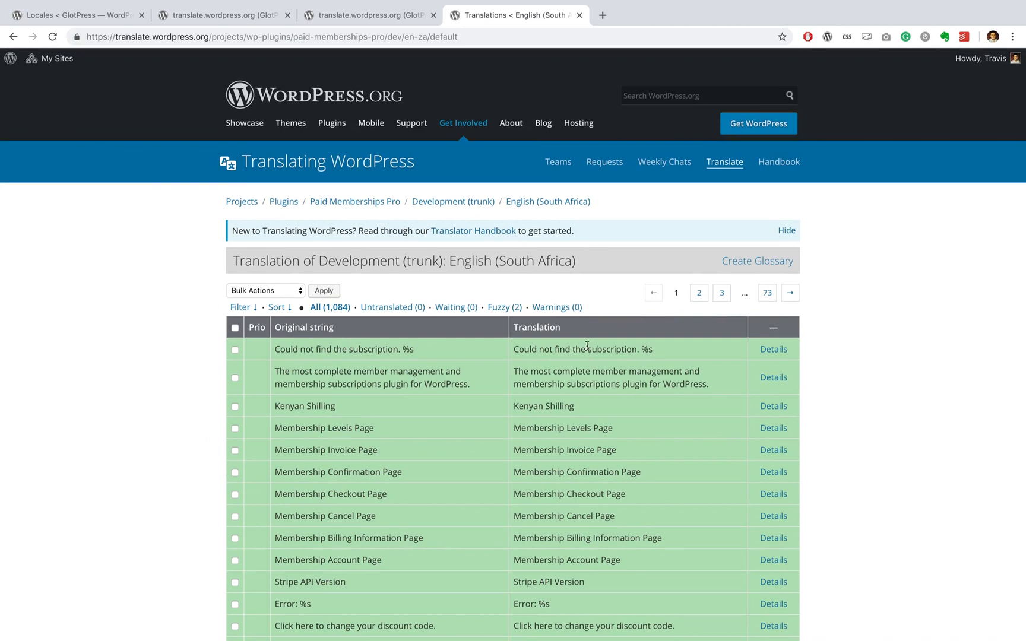
scroll("down", 3)
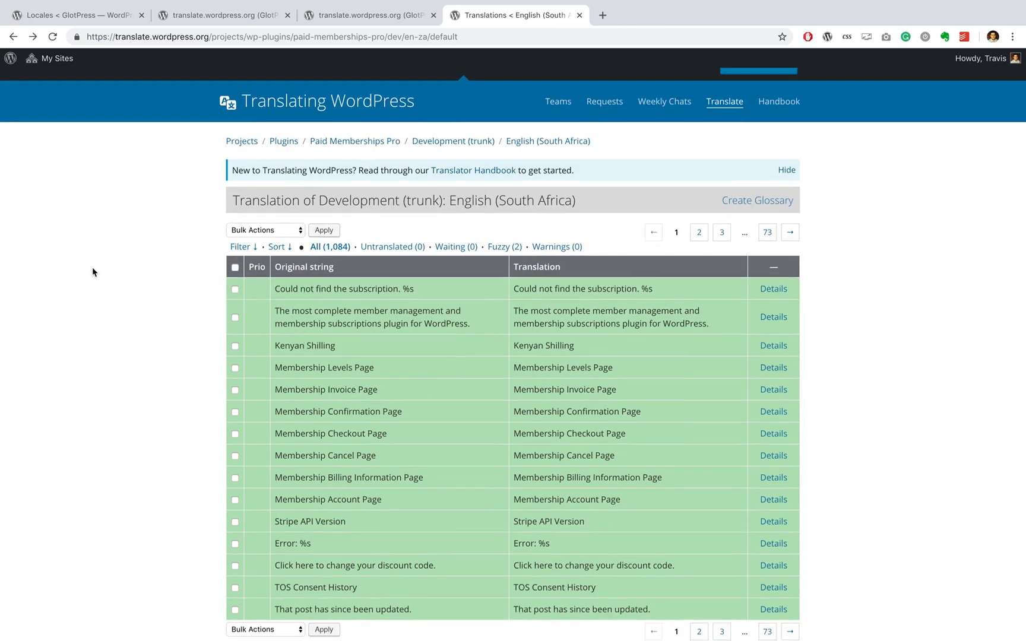
scroll("down", 3)
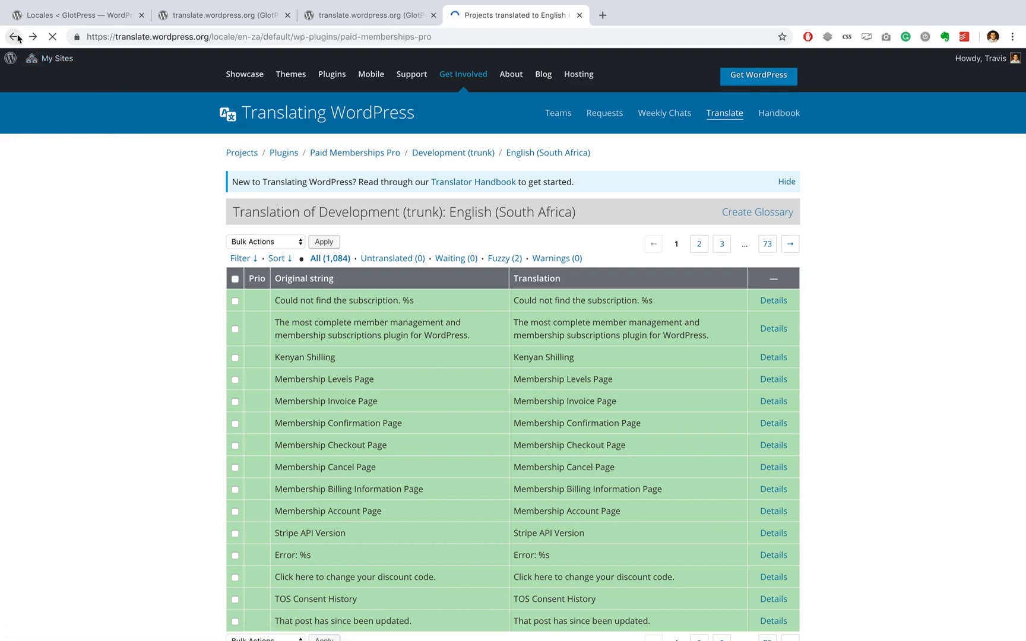
Go back to the project page and open Spanish (Spain) Development (trunk) translations
left_click(17, 35)
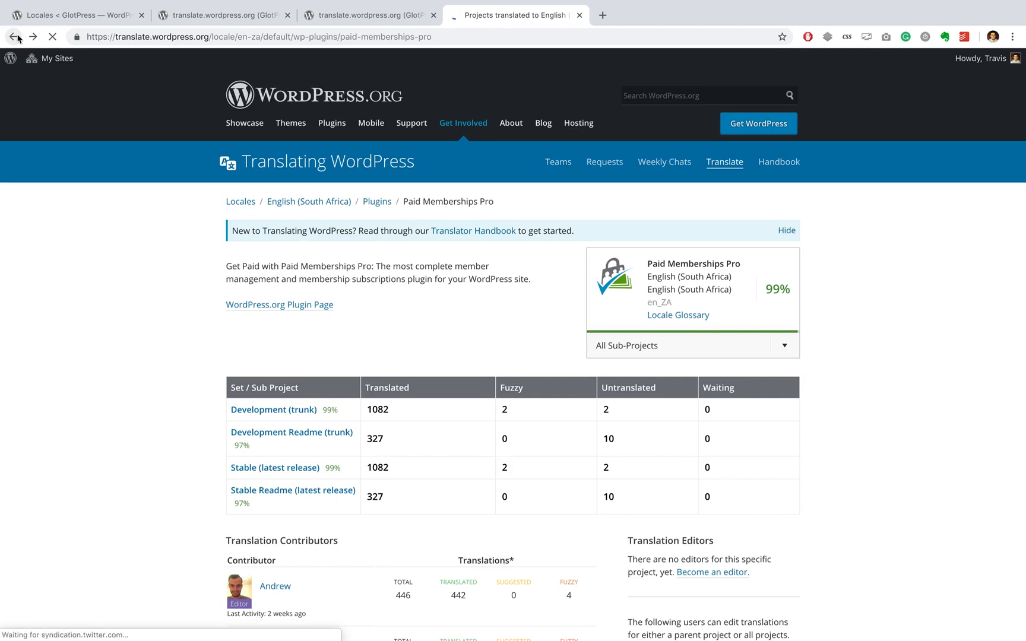
left_click(19, 38)
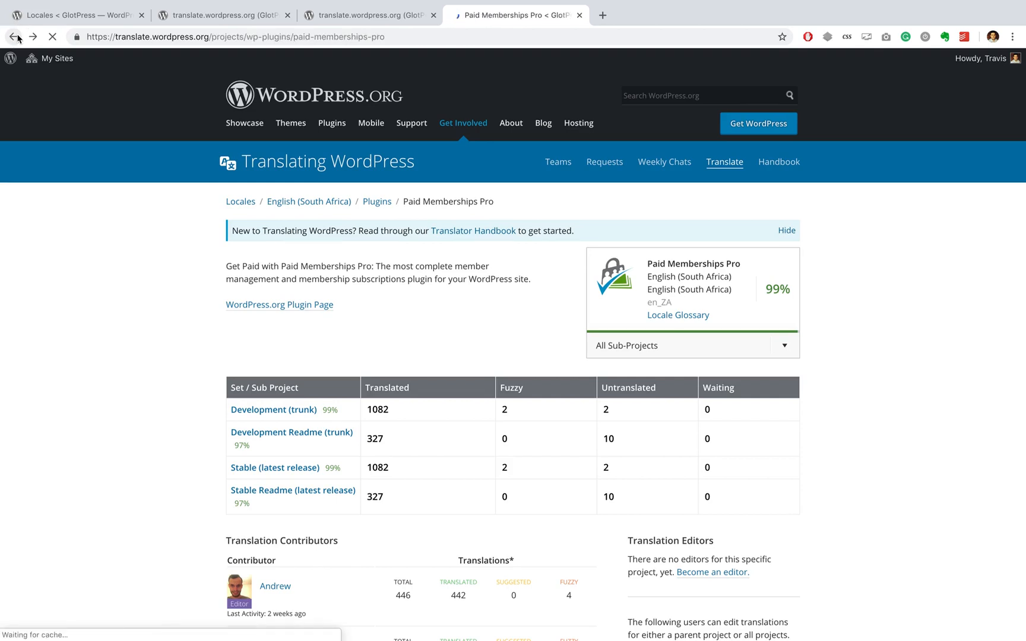
left_click(19, 37)
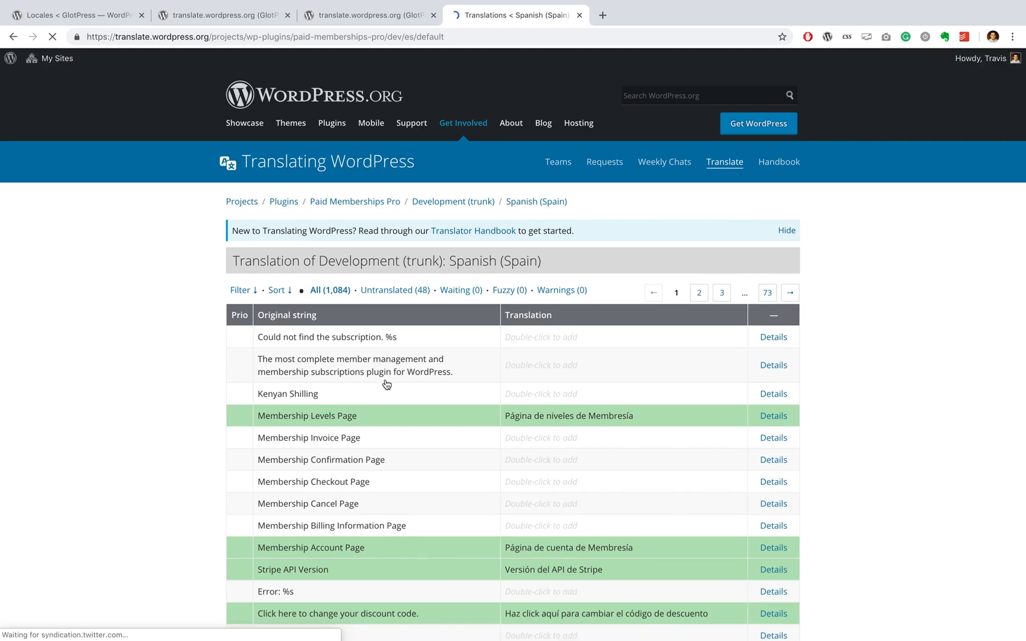
scroll("down", 3)
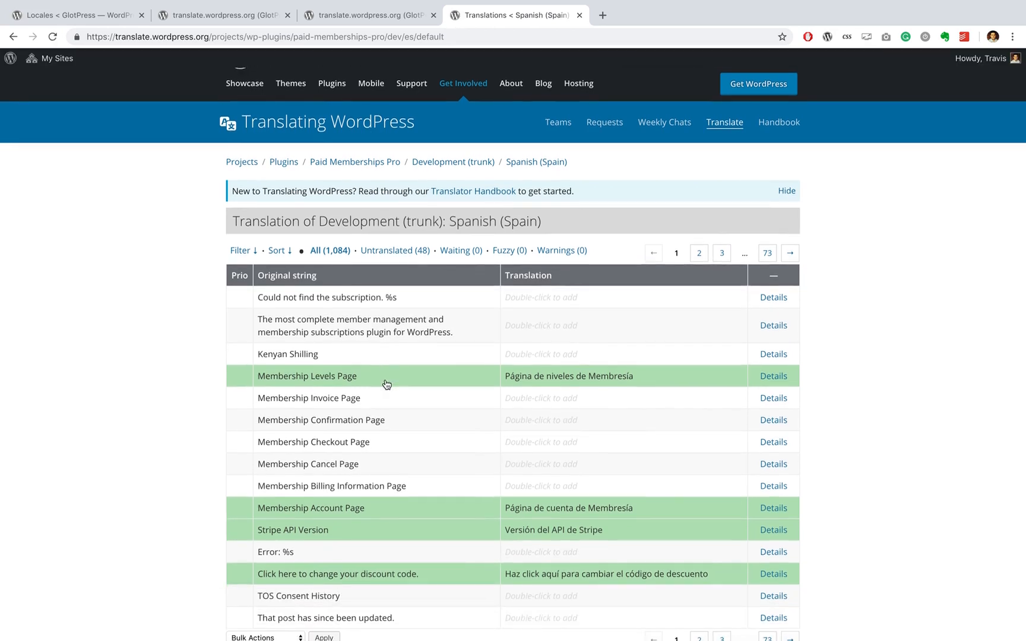
scroll("down", 3)
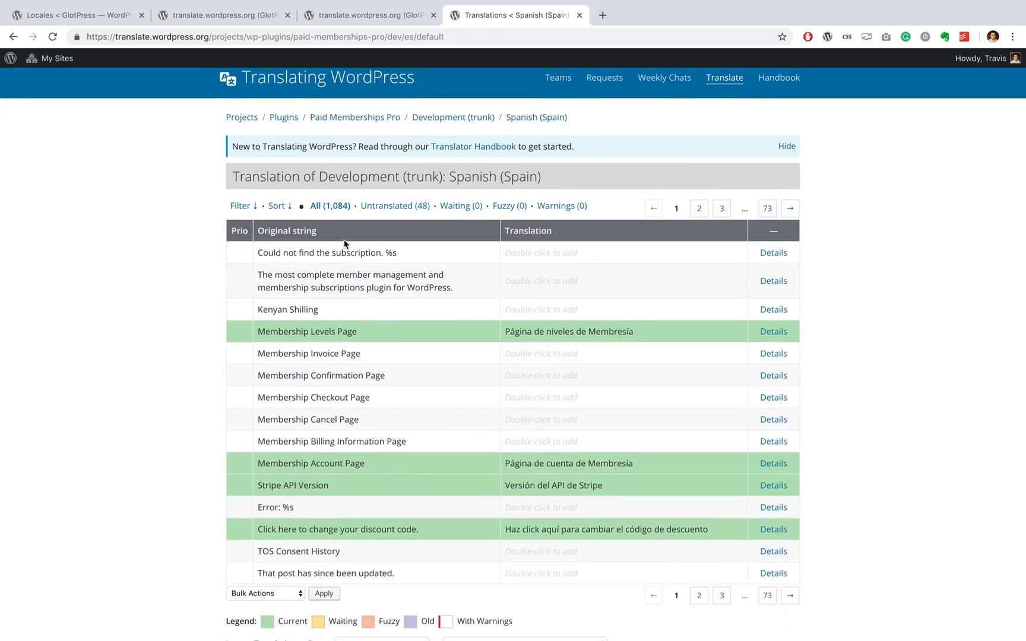
mouse_move(328, 434)
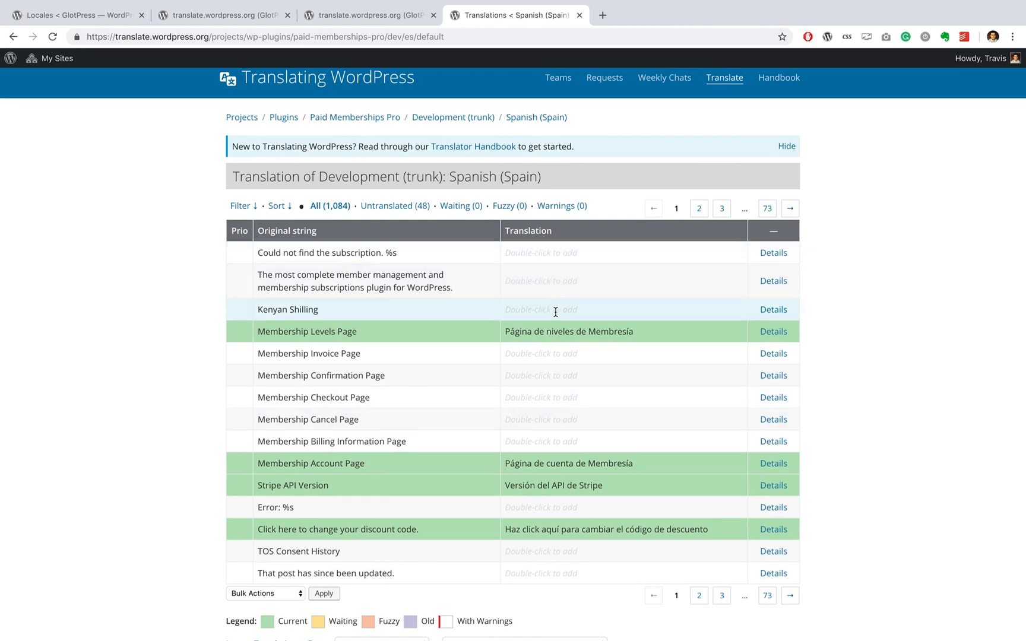
mouse_move(556, 306)
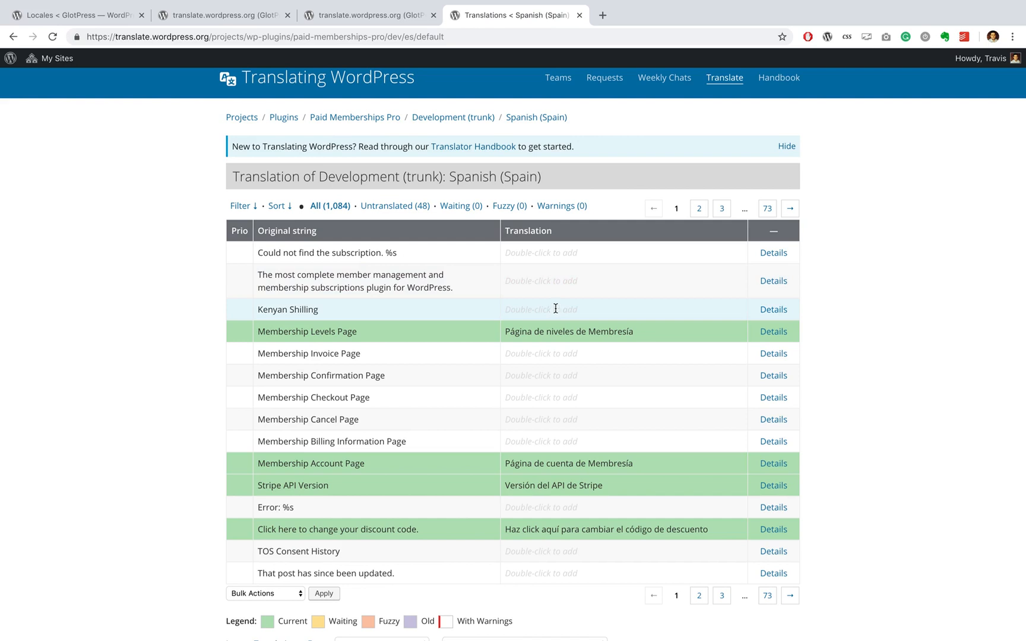
scroll("down", 3)
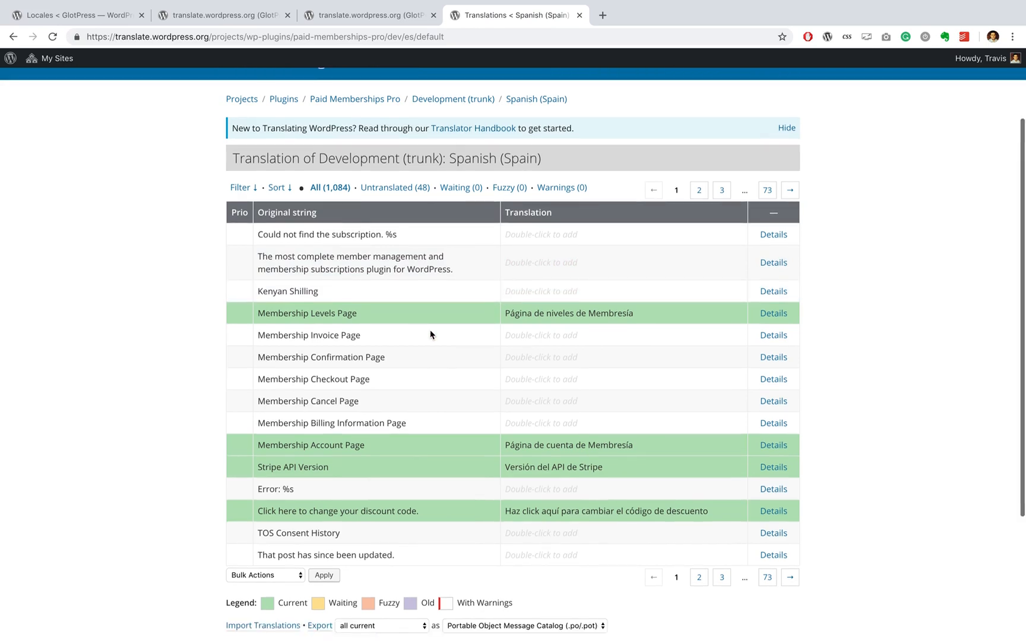
scroll("down", 3)
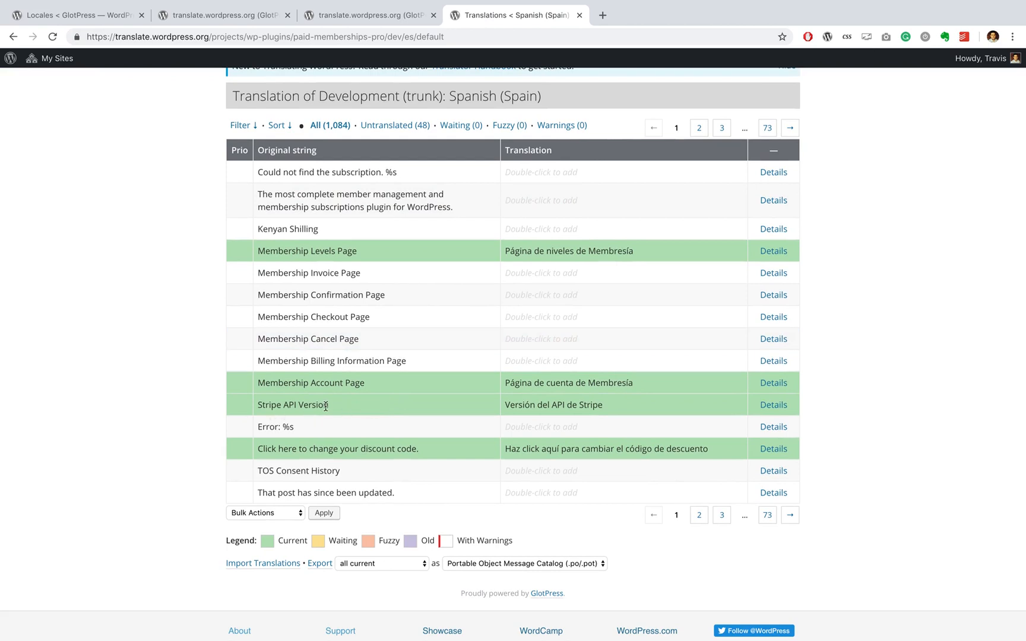
mouse_move(620, 414)
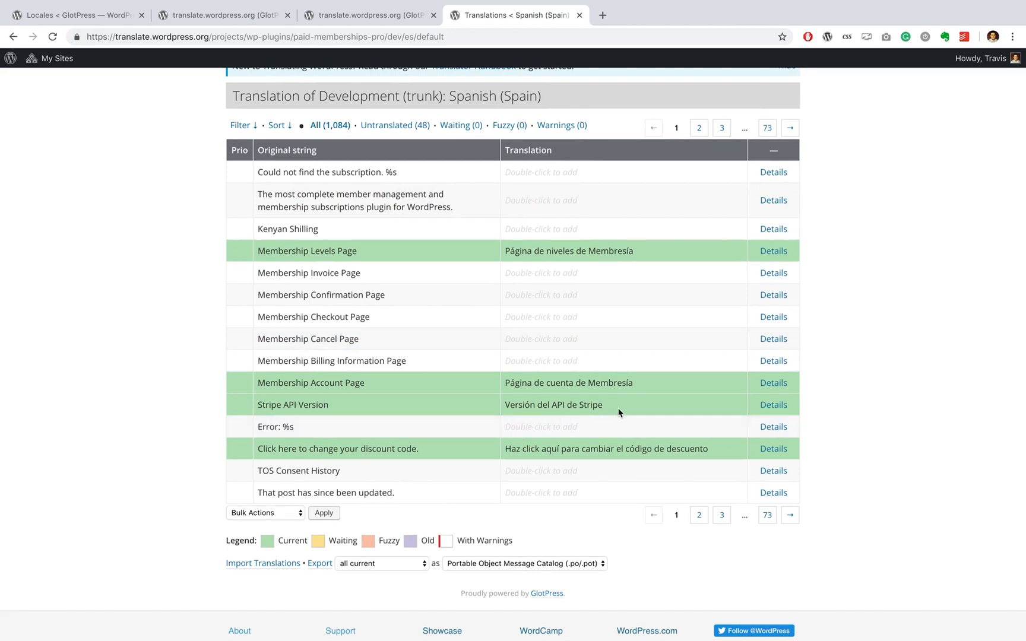
scroll("down", 3)
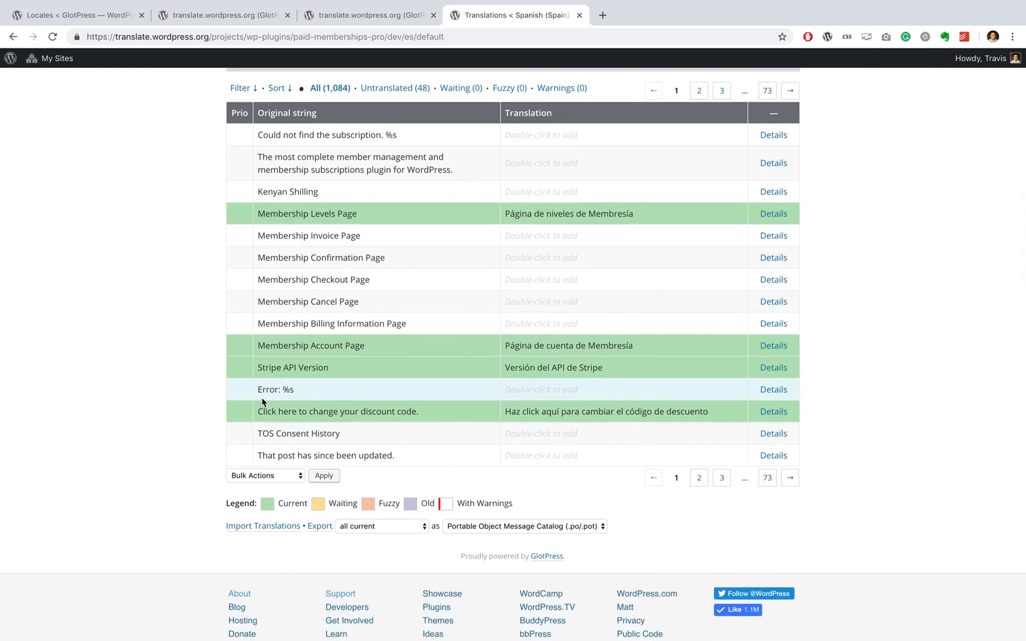
mouse_move(517, 395)
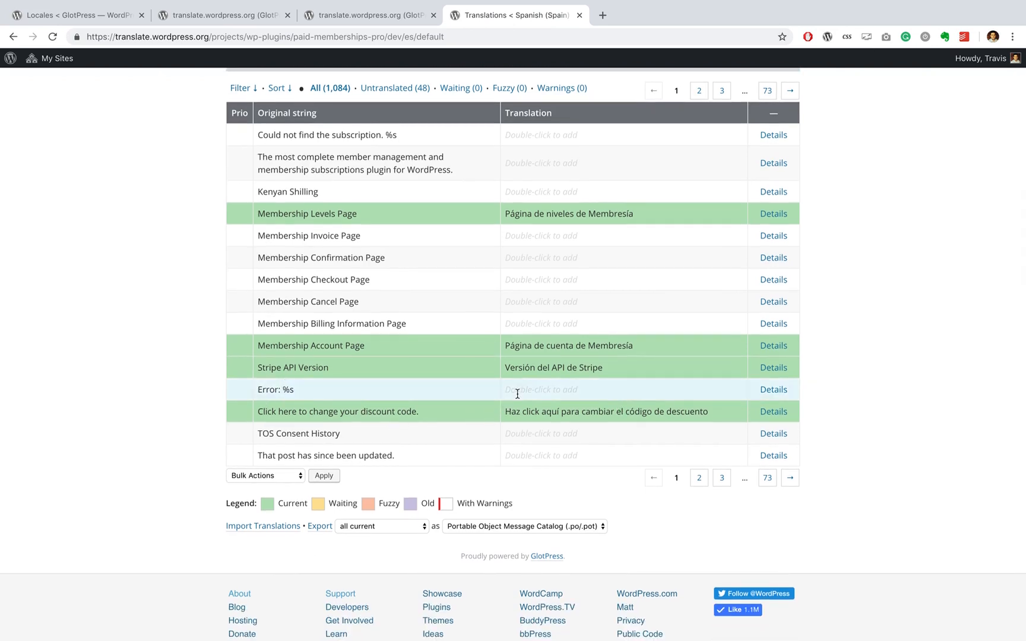
Open the editor for the untranslated 'Error: %s' string, then head back to the project page
double_click(540, 389)
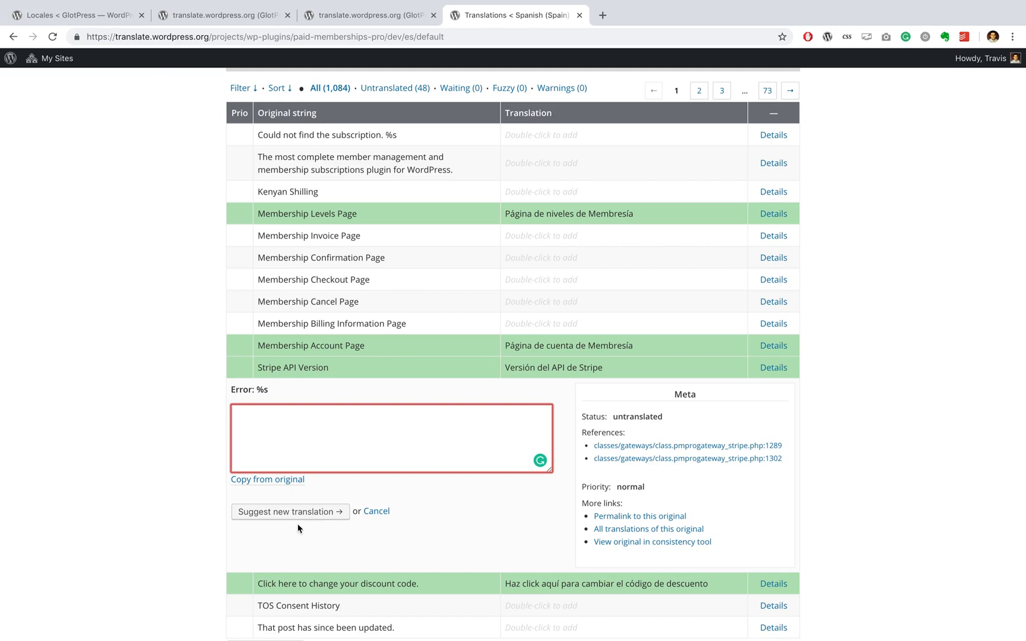
scroll("down", 3)
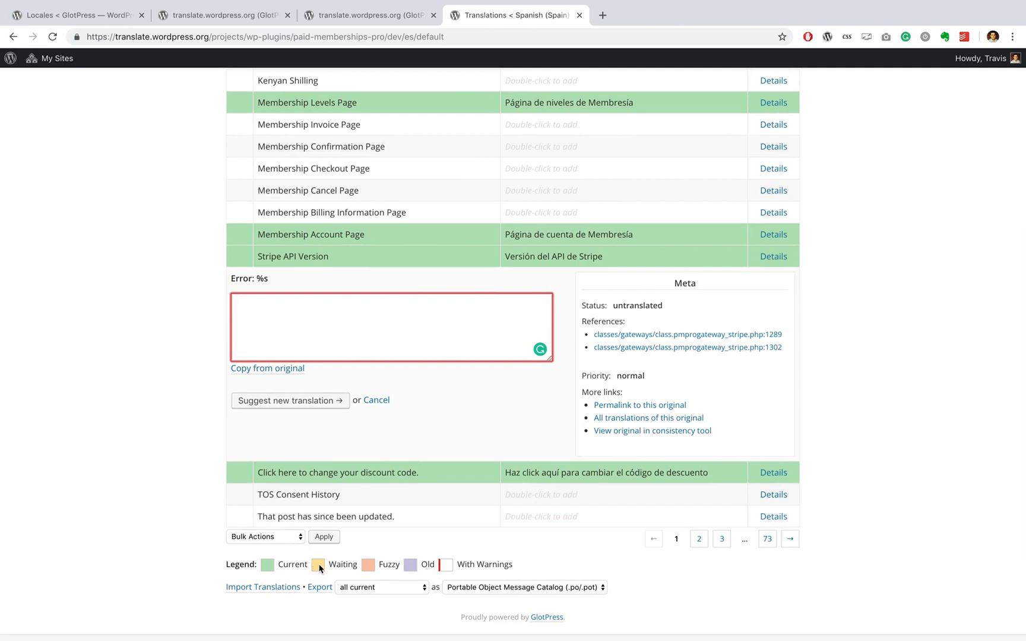
mouse_move(376, 575)
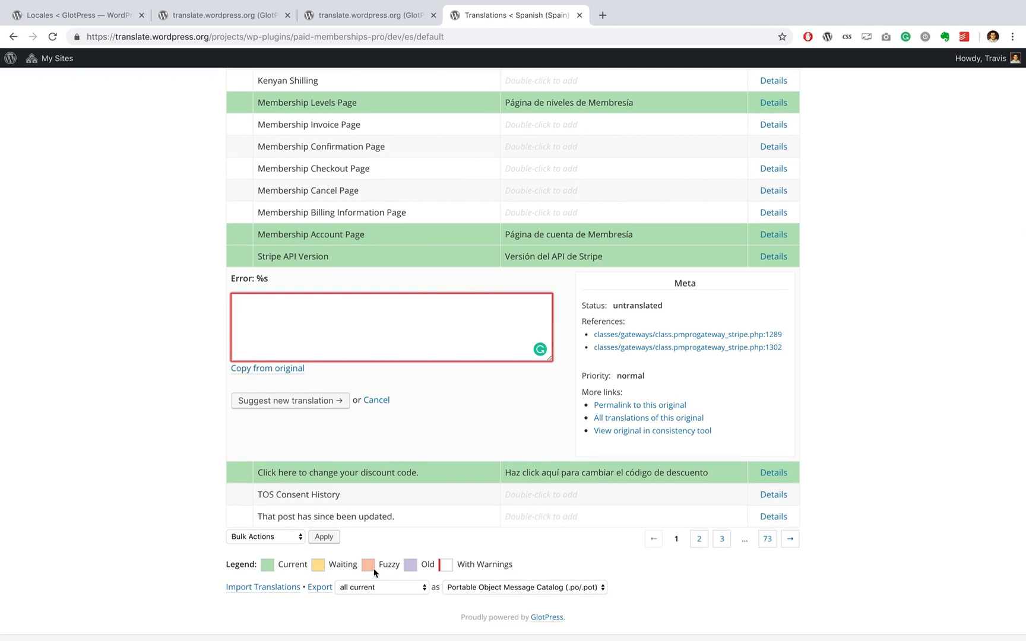
mouse_move(270, 564)
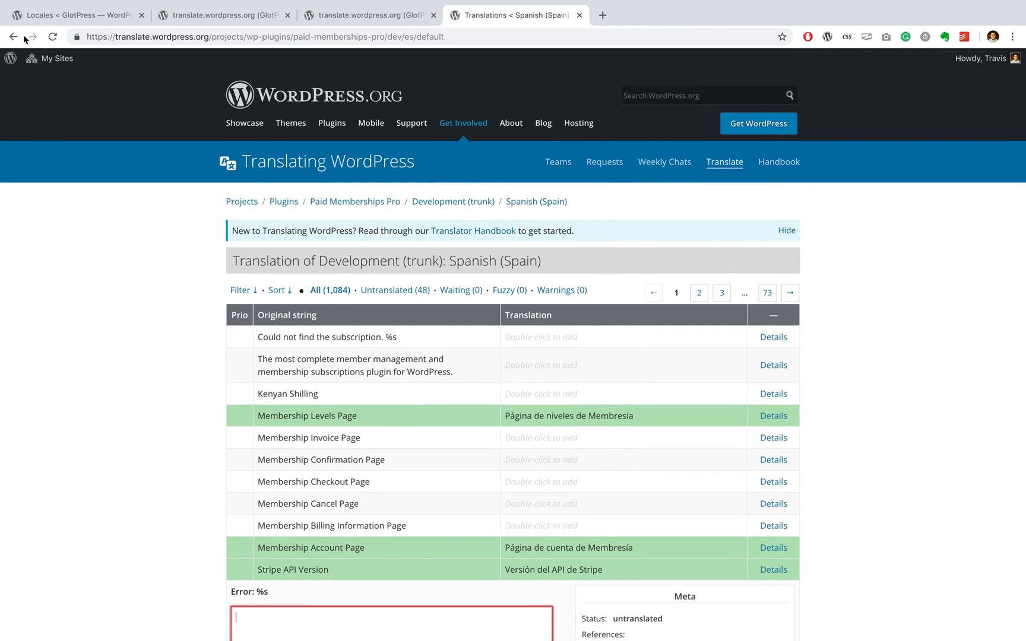
left_click(18, 36)
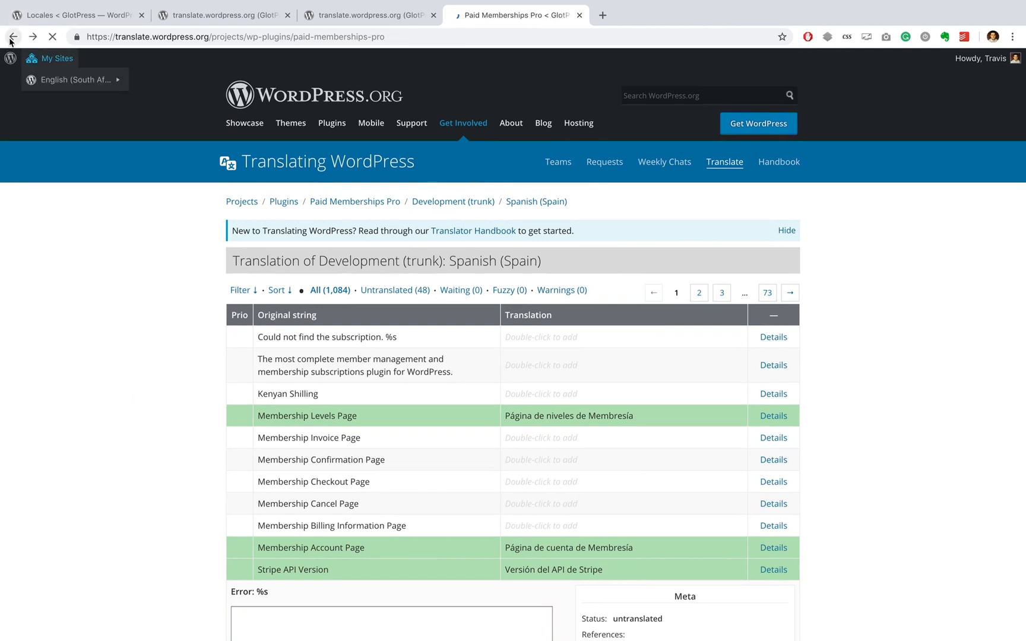